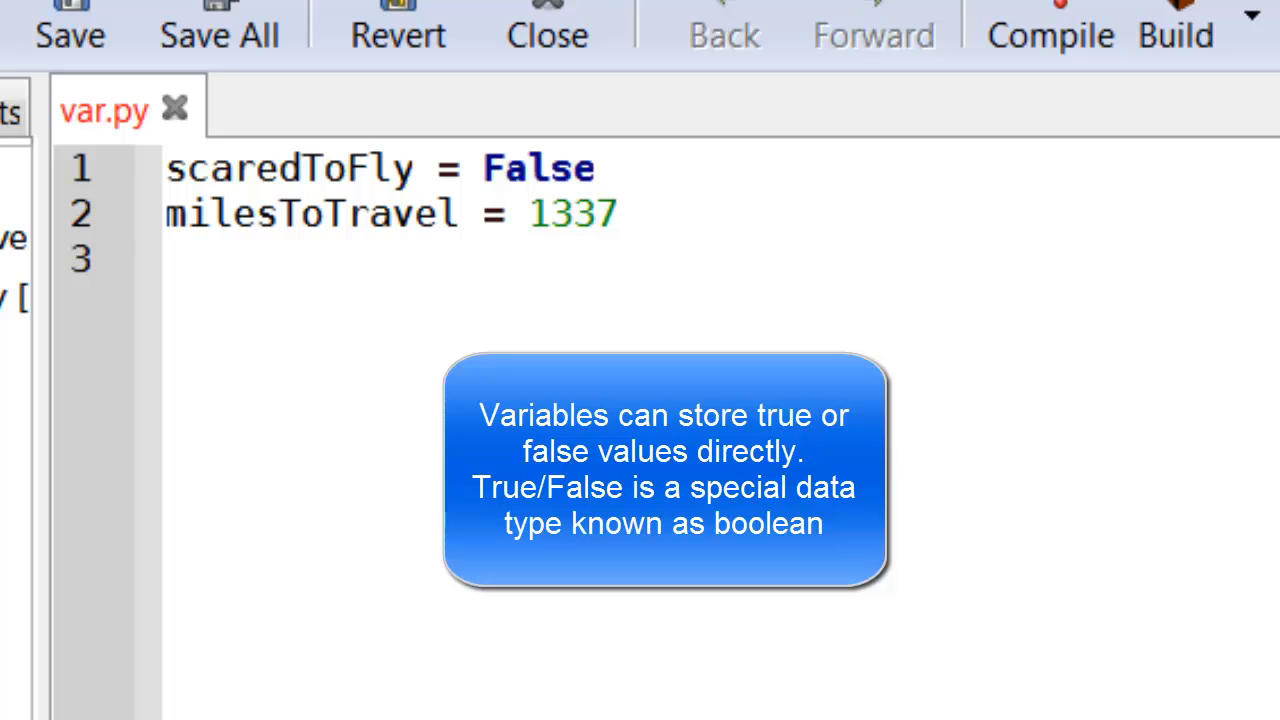
mouse_move(264, 164)
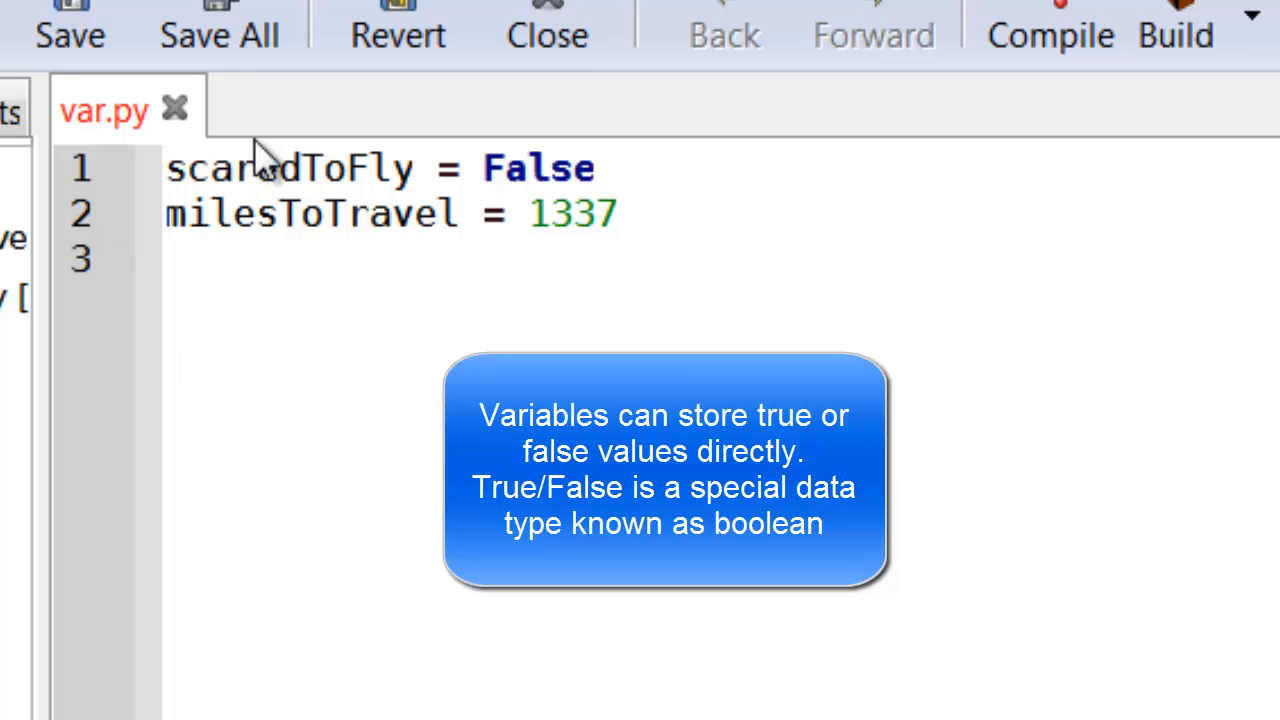
mouse_move(384, 206)
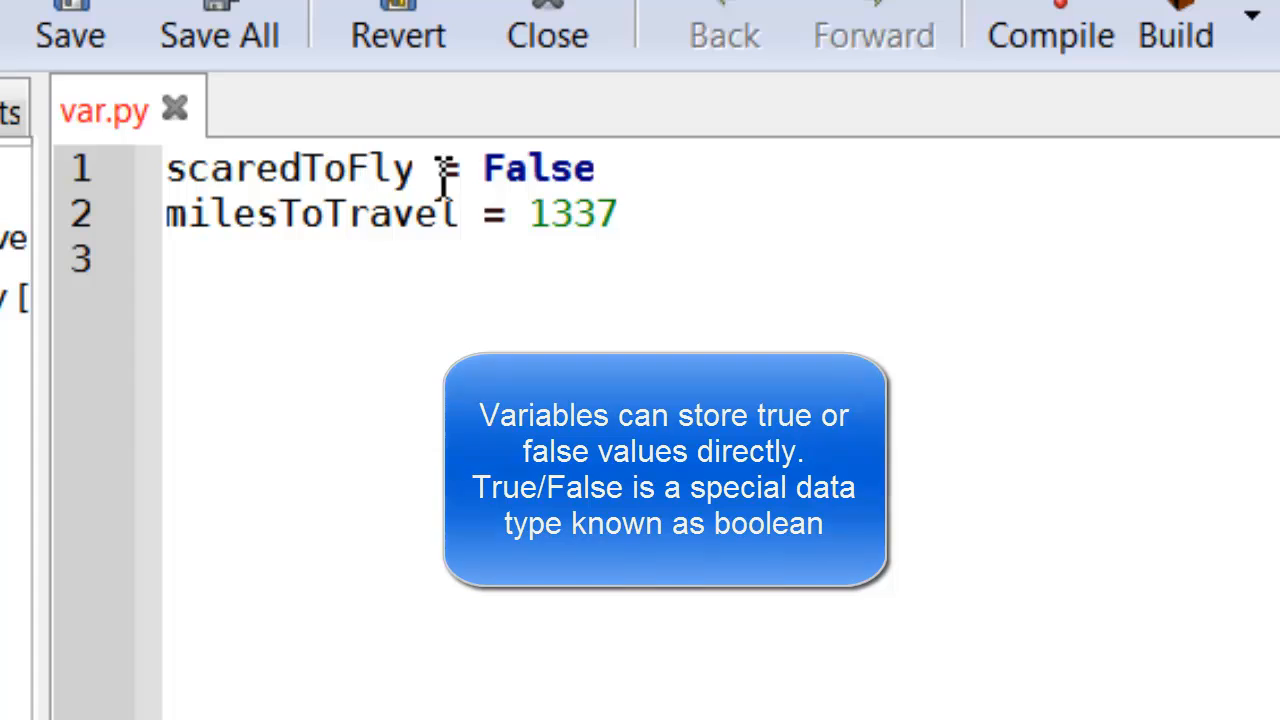
- Toggle the scaredToFly value between True and False, leaving it as False
double_click(538, 168)
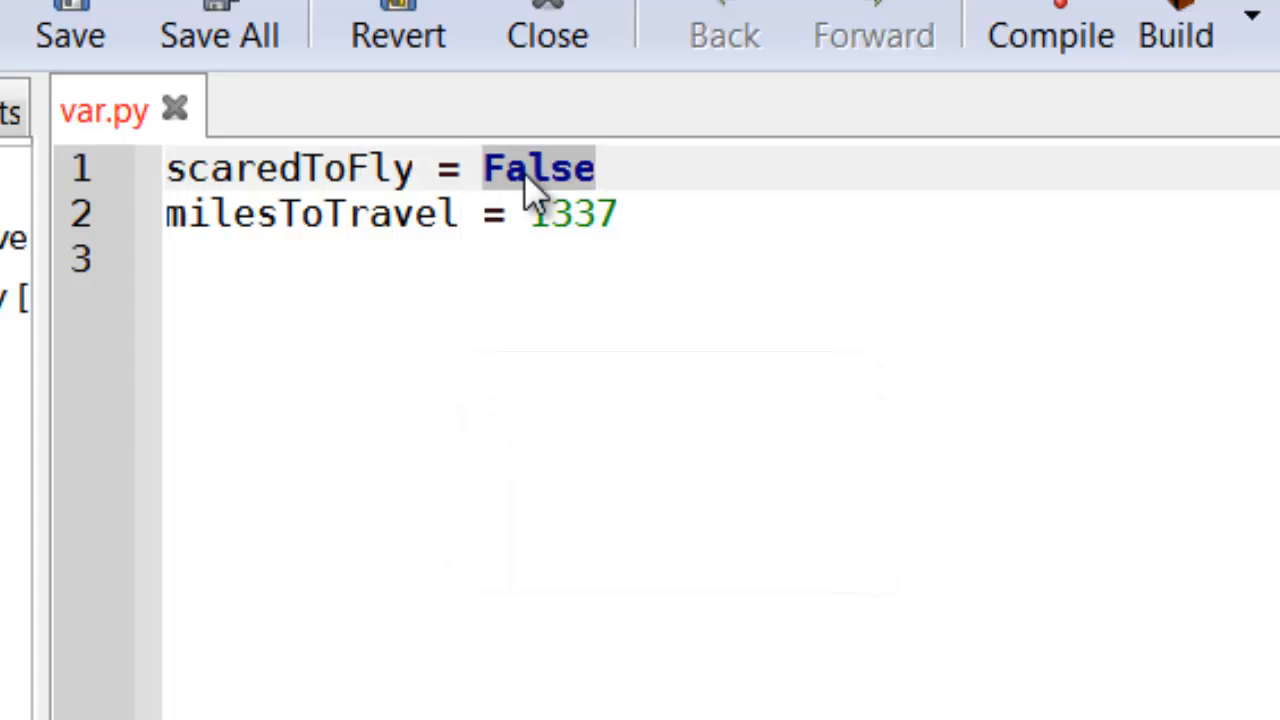
text(True)
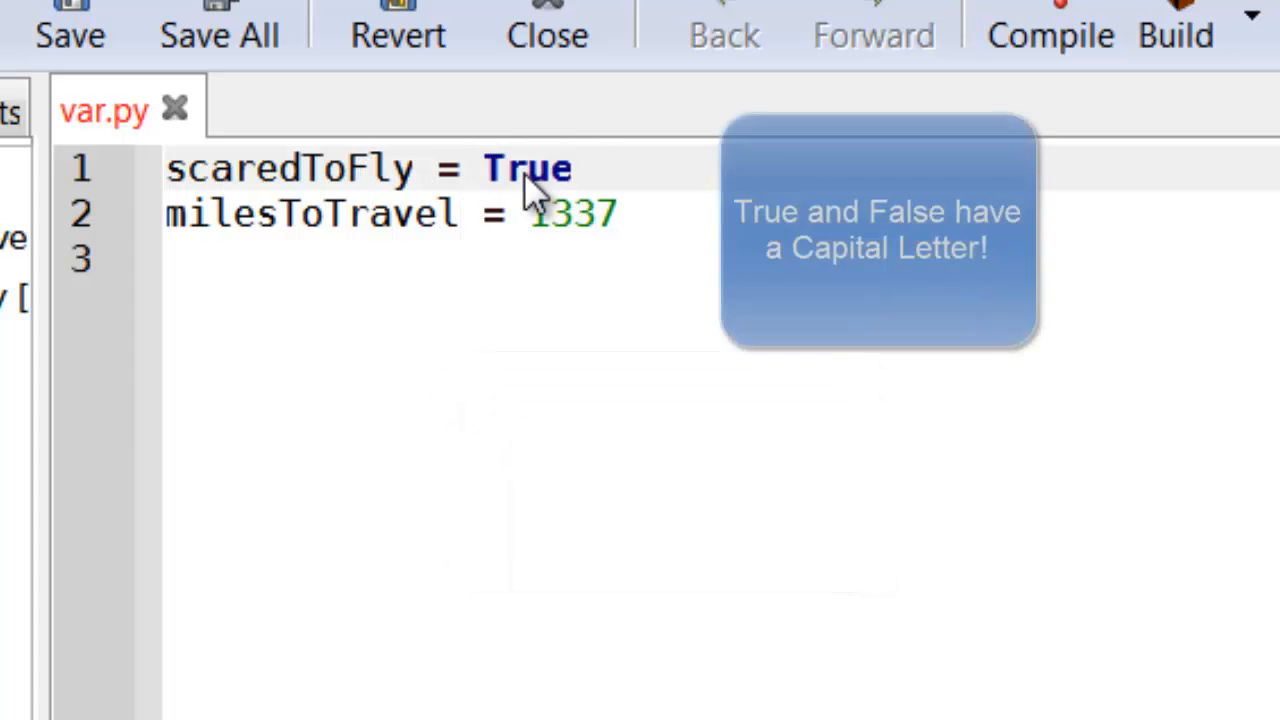
text(Fa)
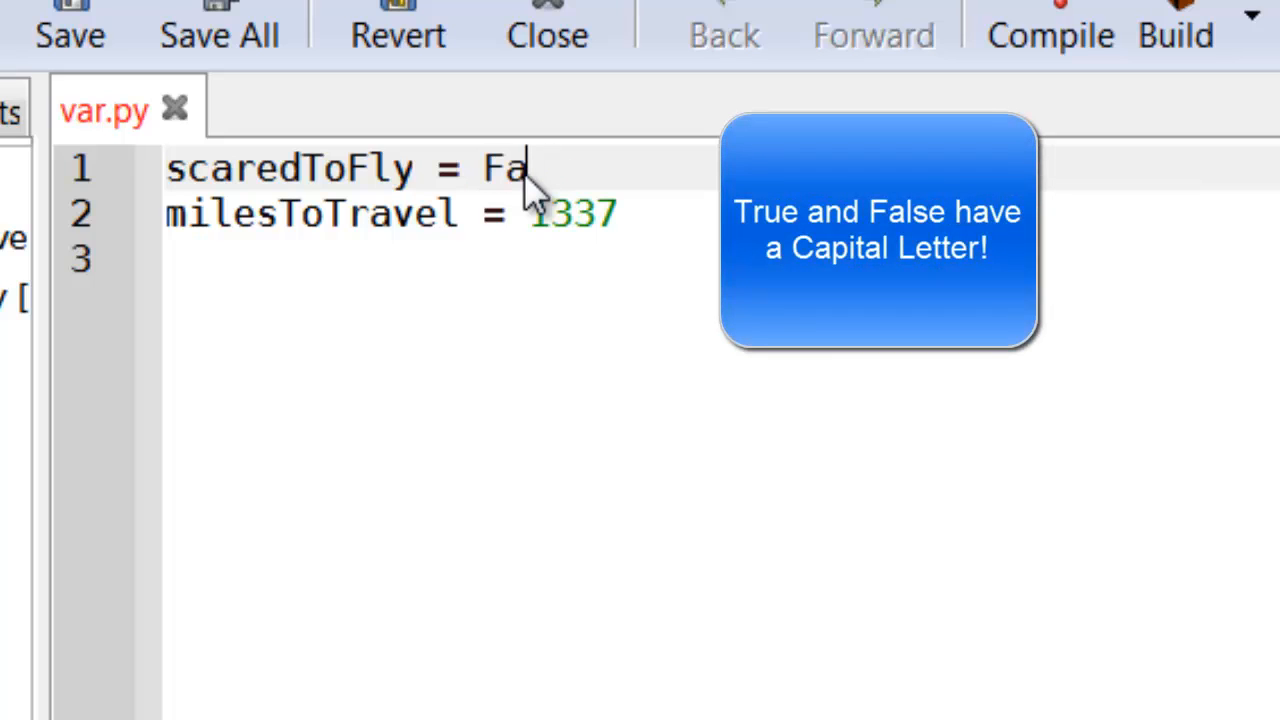
text(lse)
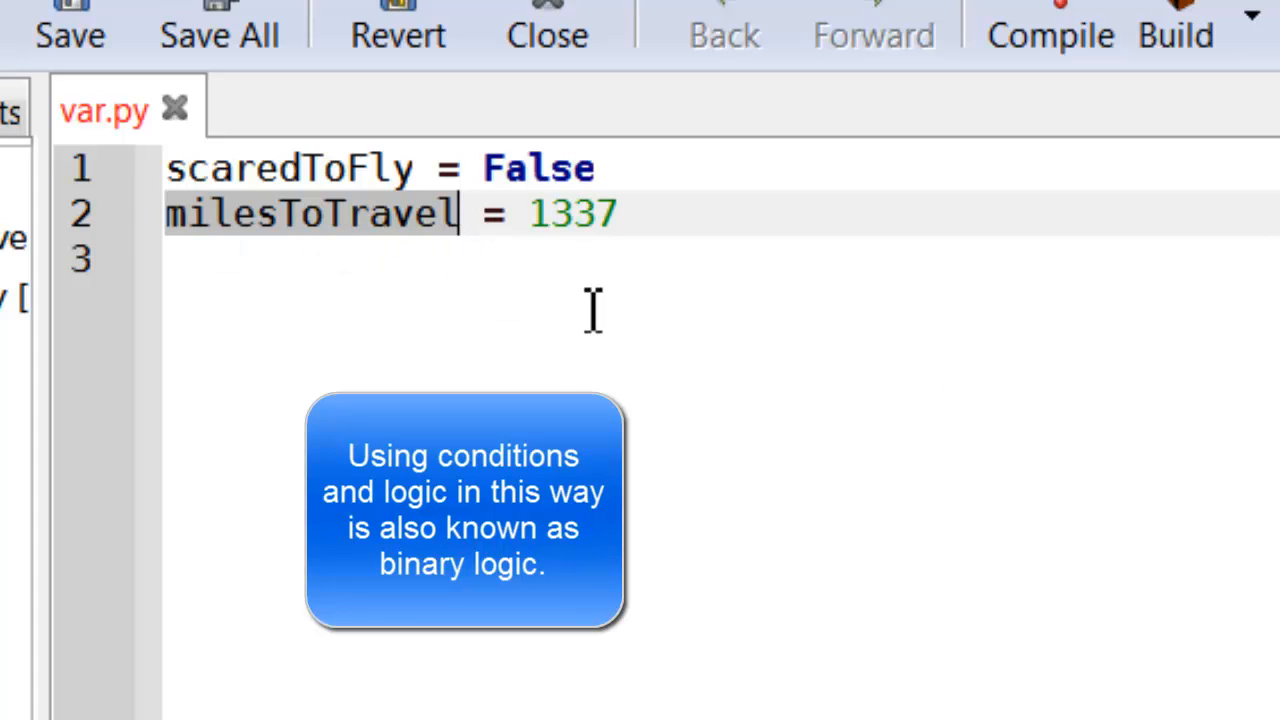
mouse_move(364, 280)
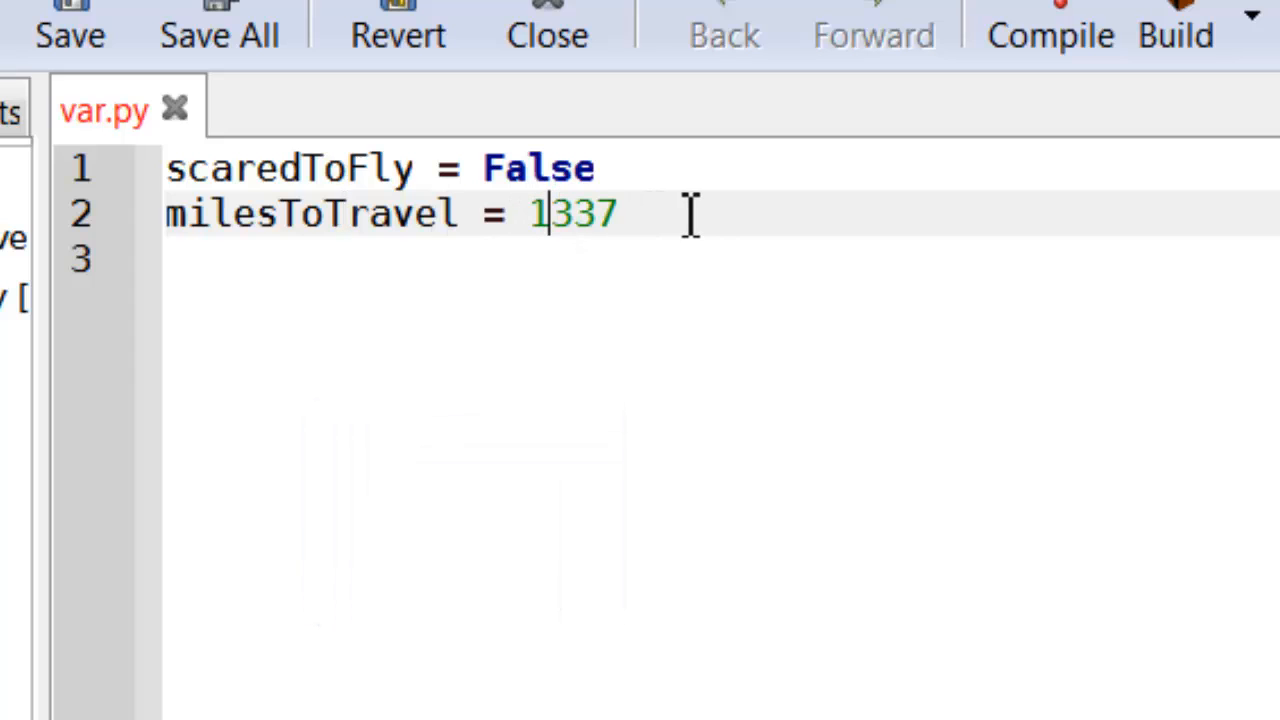
mouse_move(490, 212)
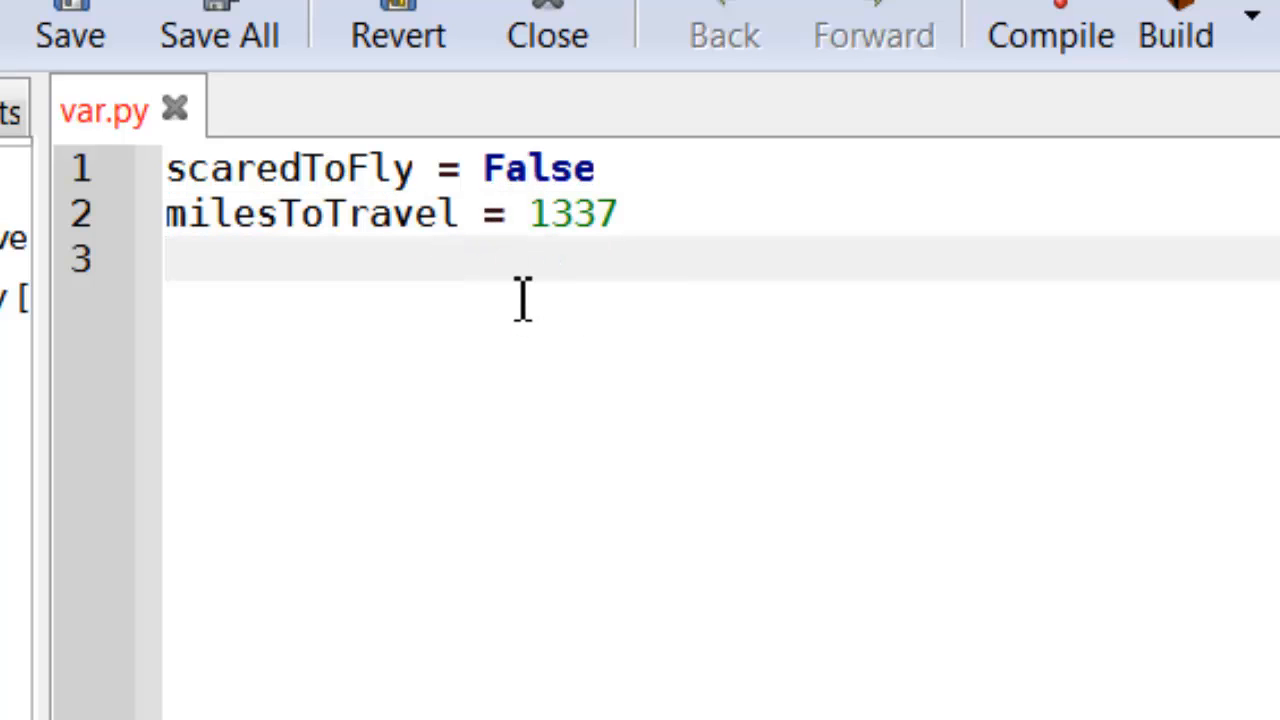
- Write the condition if milesToTravel > 500 and scaredToFly == False: on line 3
click(180, 258)
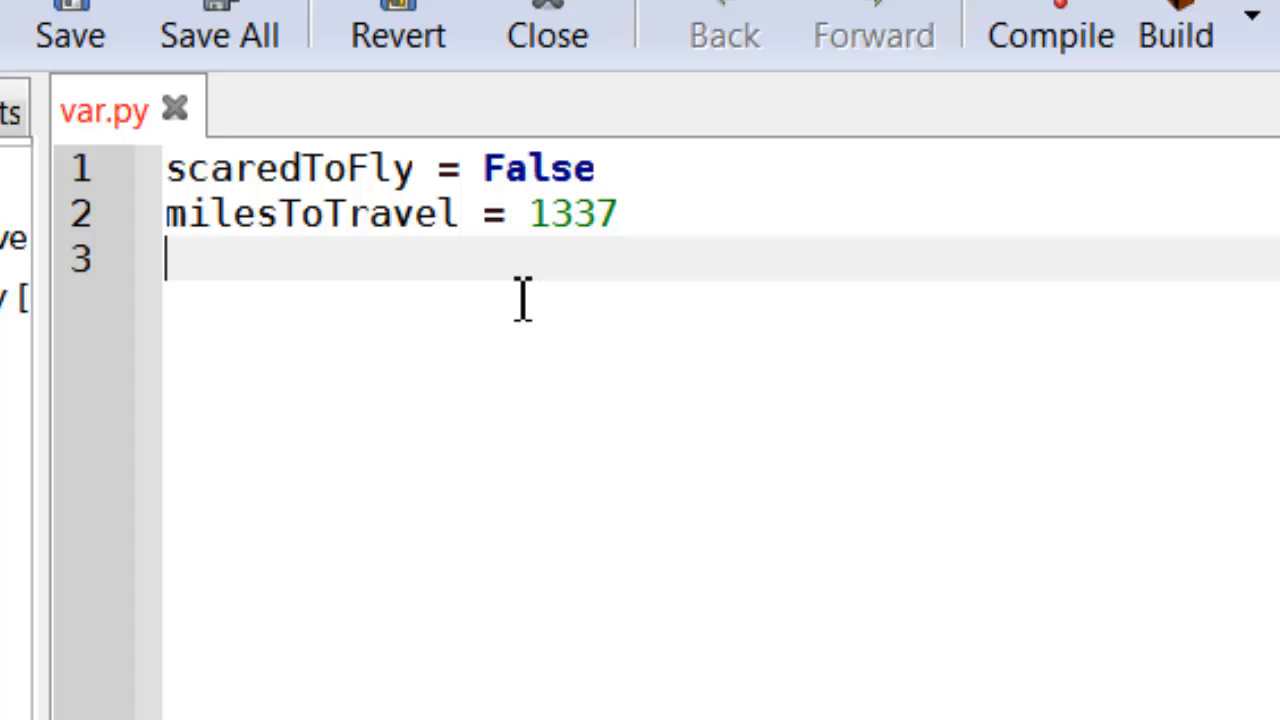
text(if)
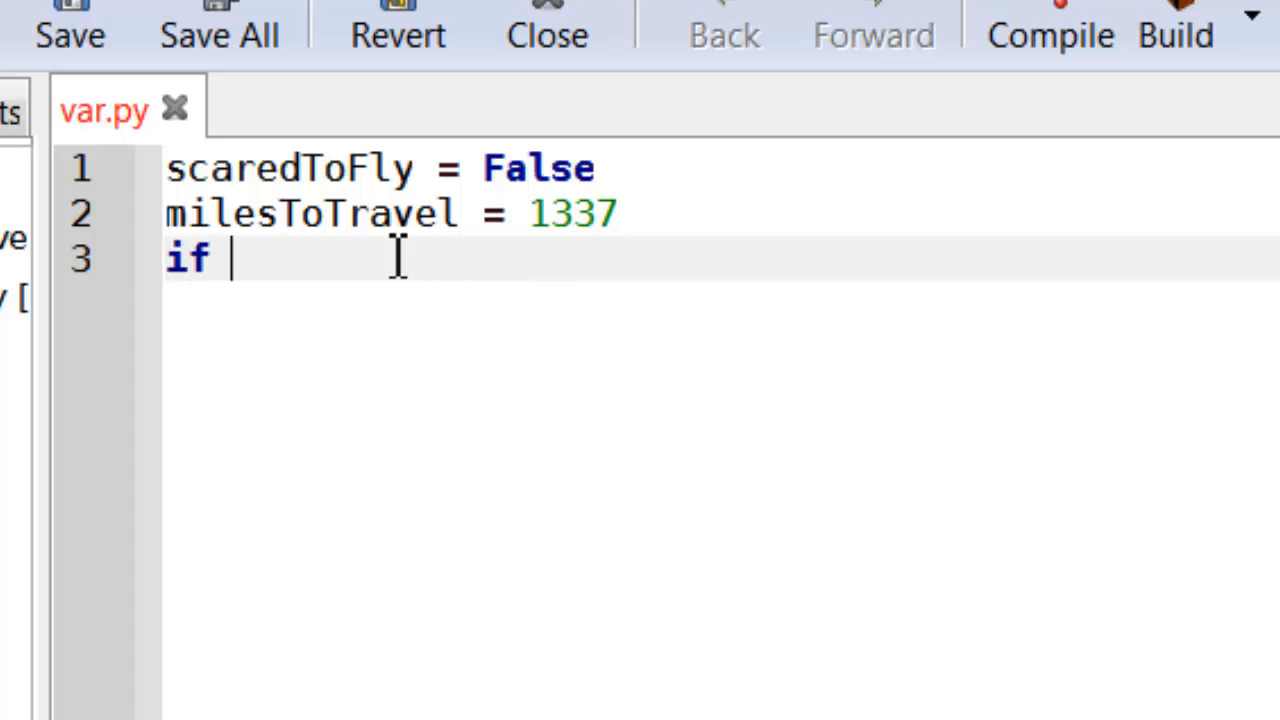
text(milesToTravel)
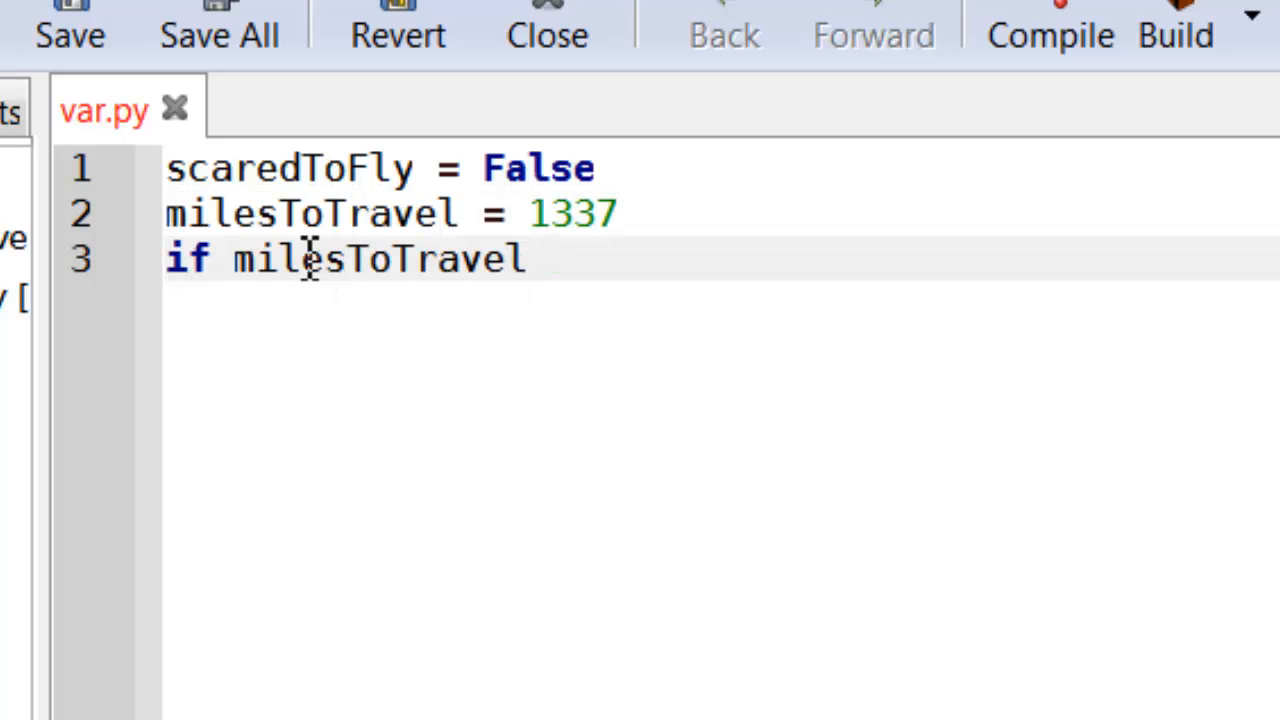
text(>)
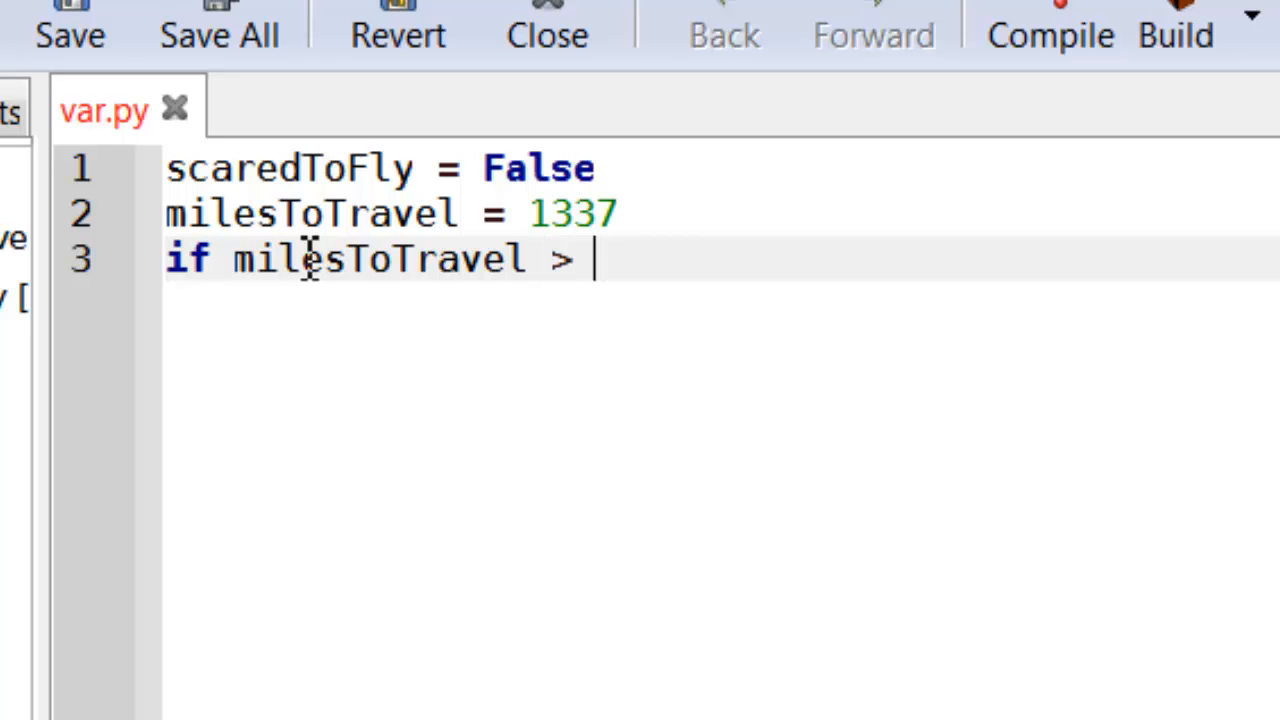
text(500)
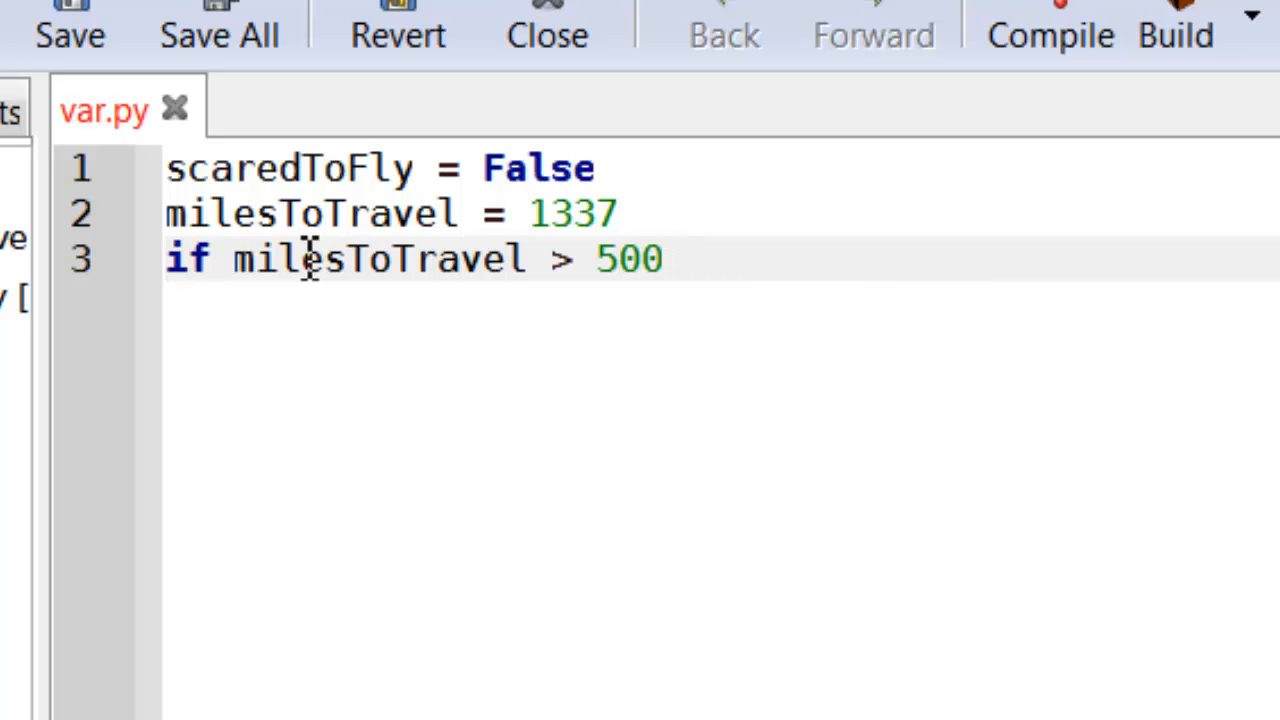
click(684, 258)
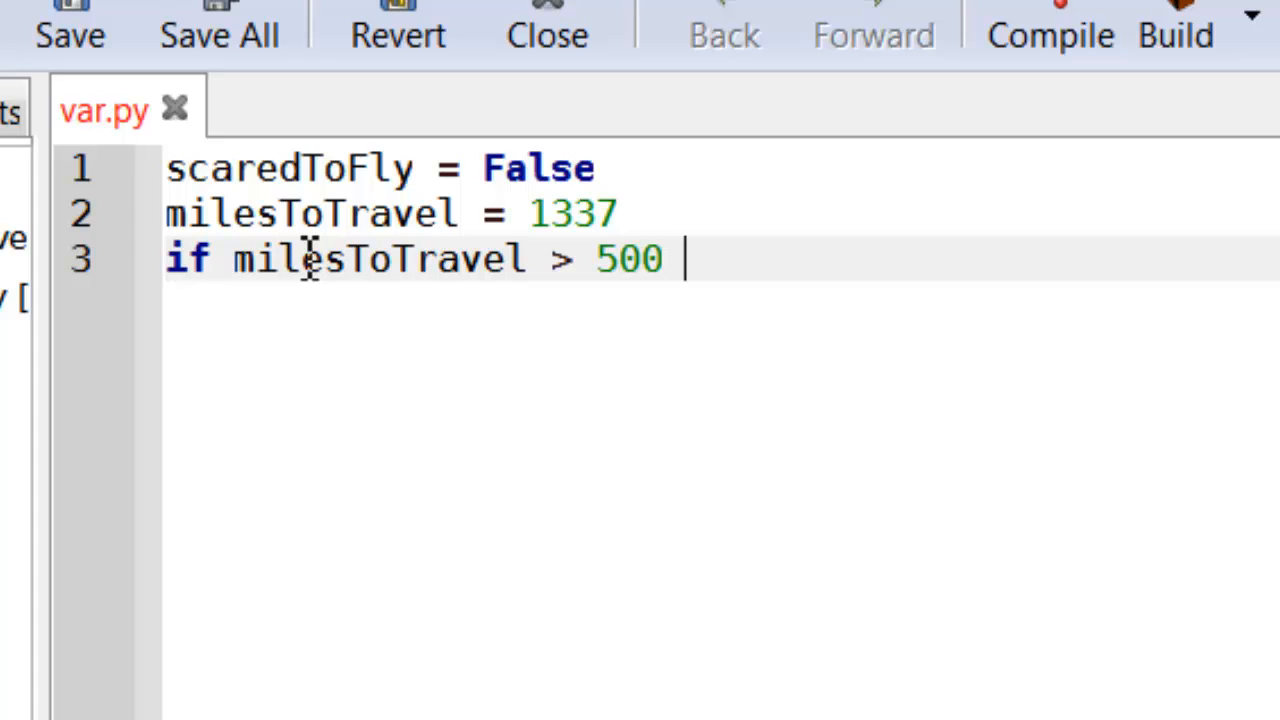
text(and)
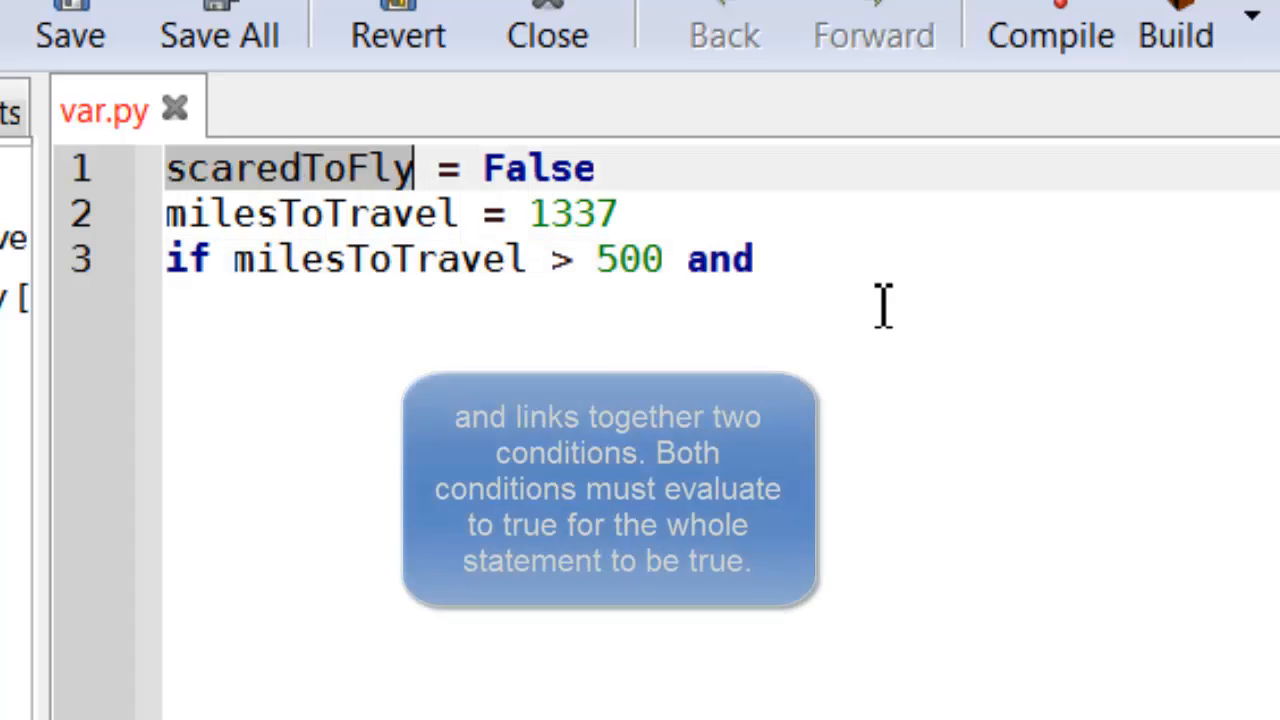
text(scaredToFly =)
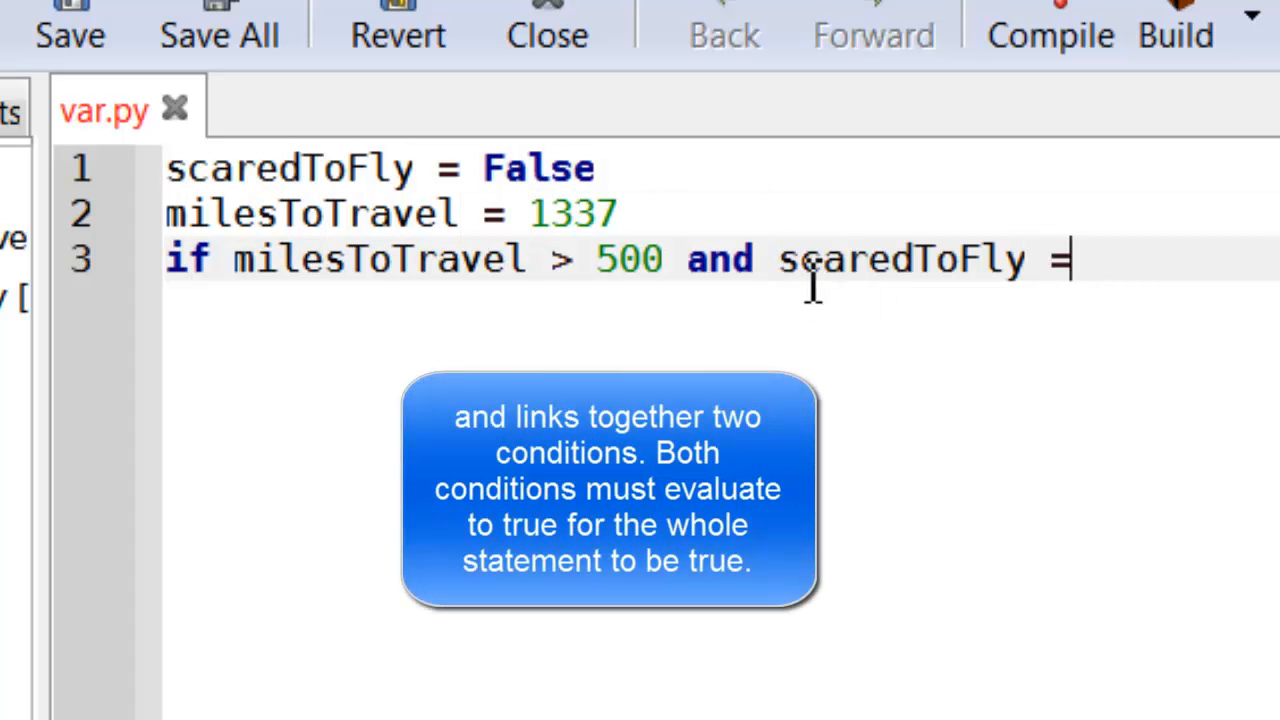
text(= False:)
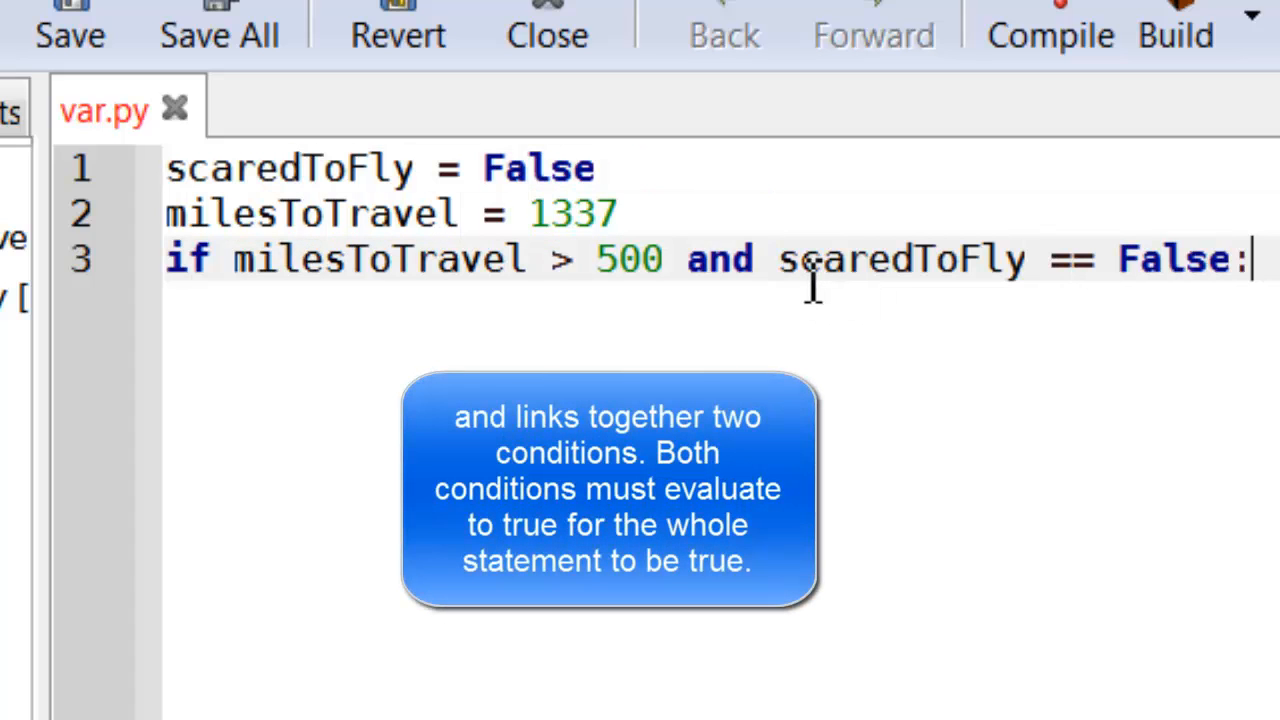
mouse_move(1190, 284)
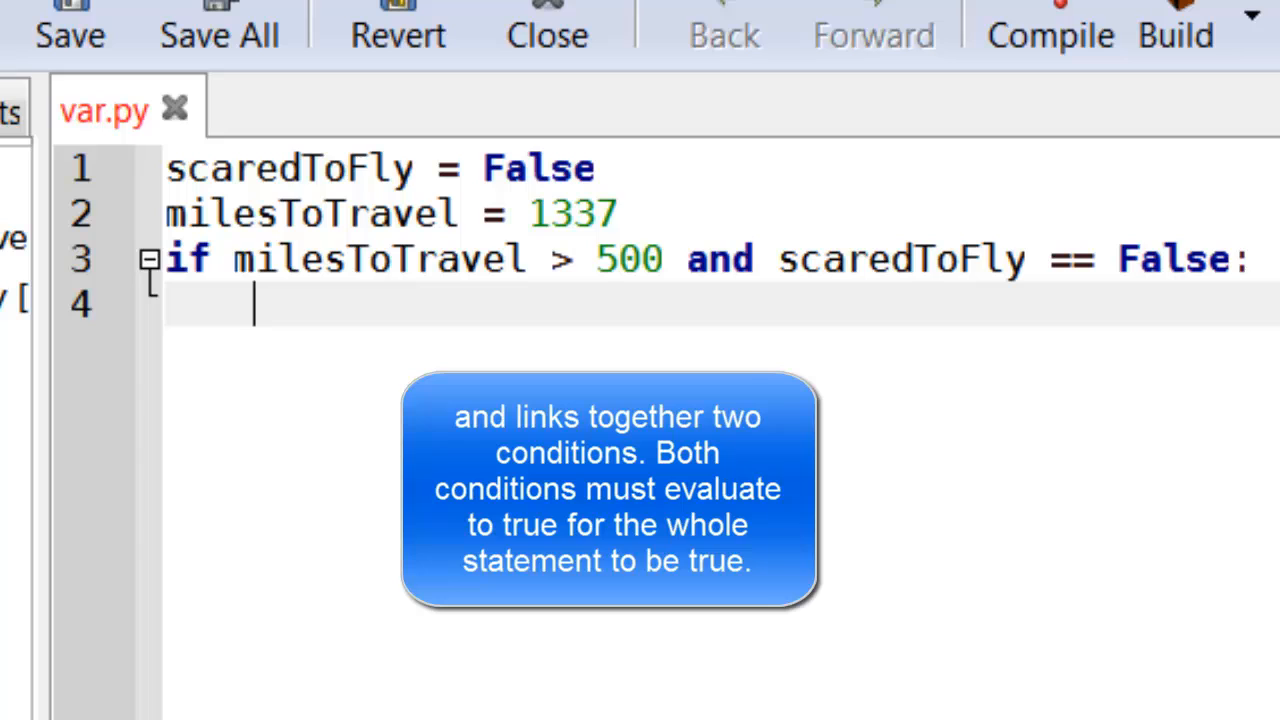
- Add the body print "you should go by plane" under the if
text(print ")
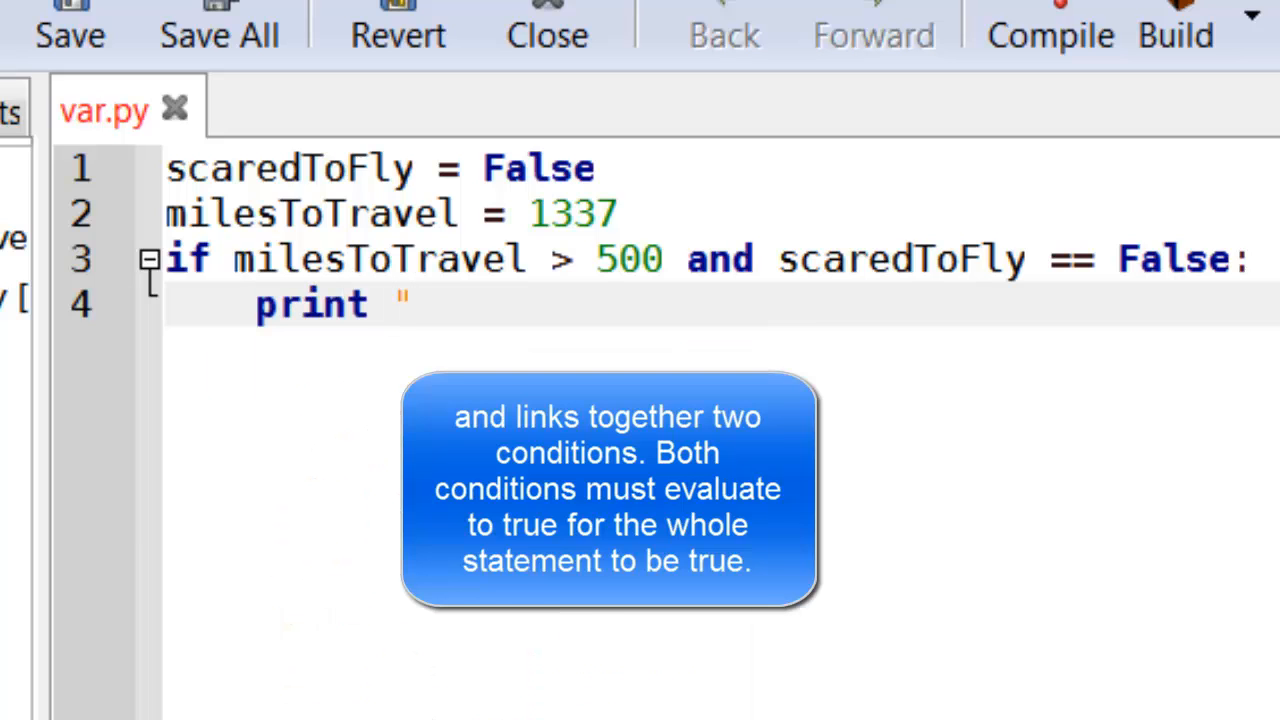
text(you)
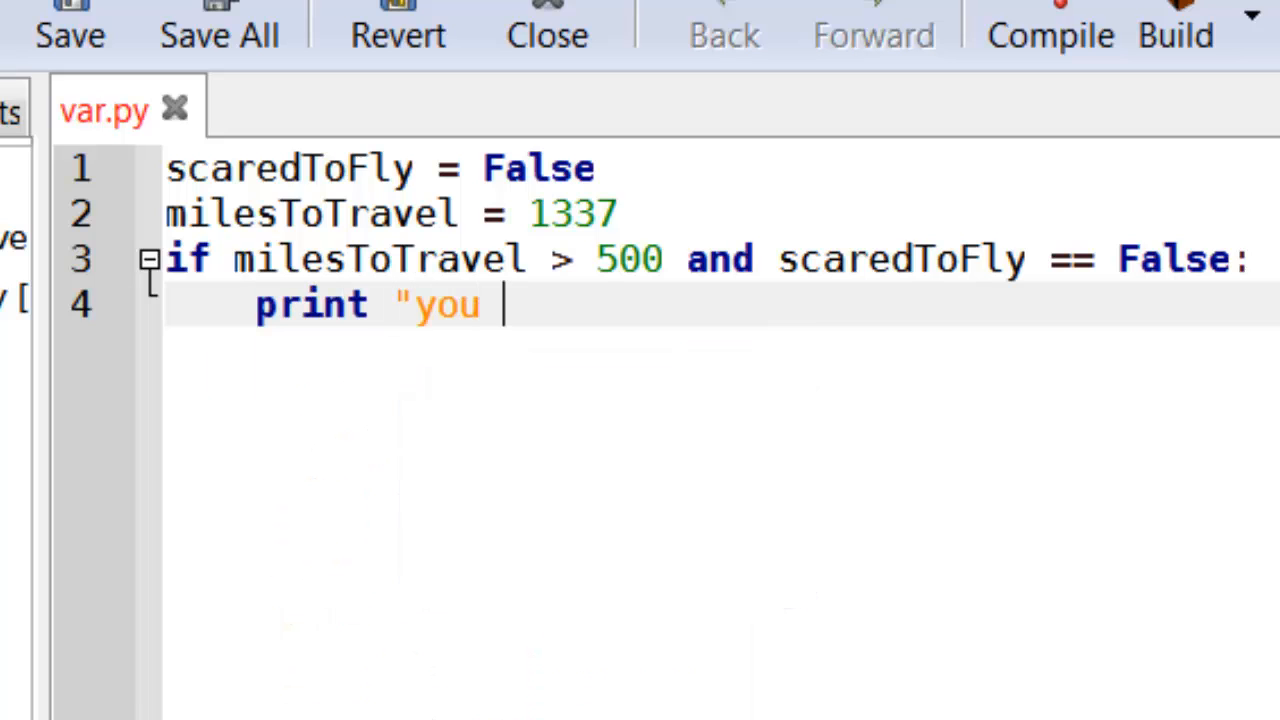
text(should go by p)
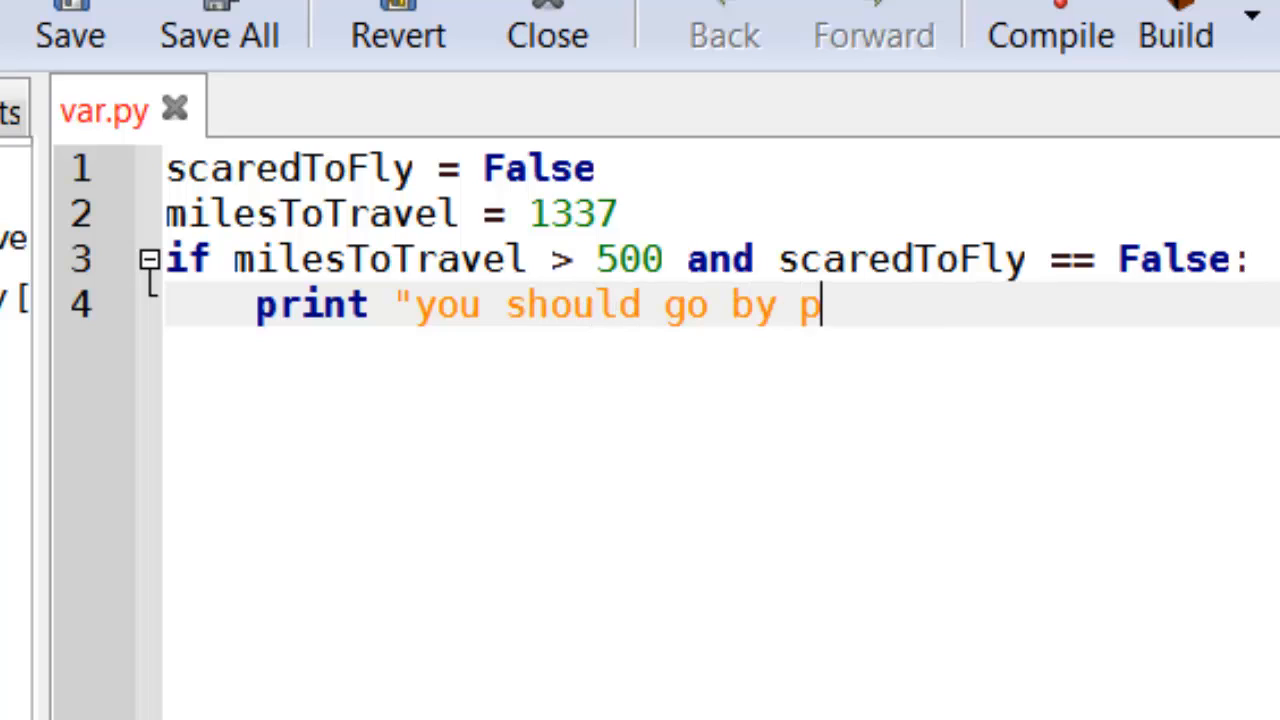
text(lane")
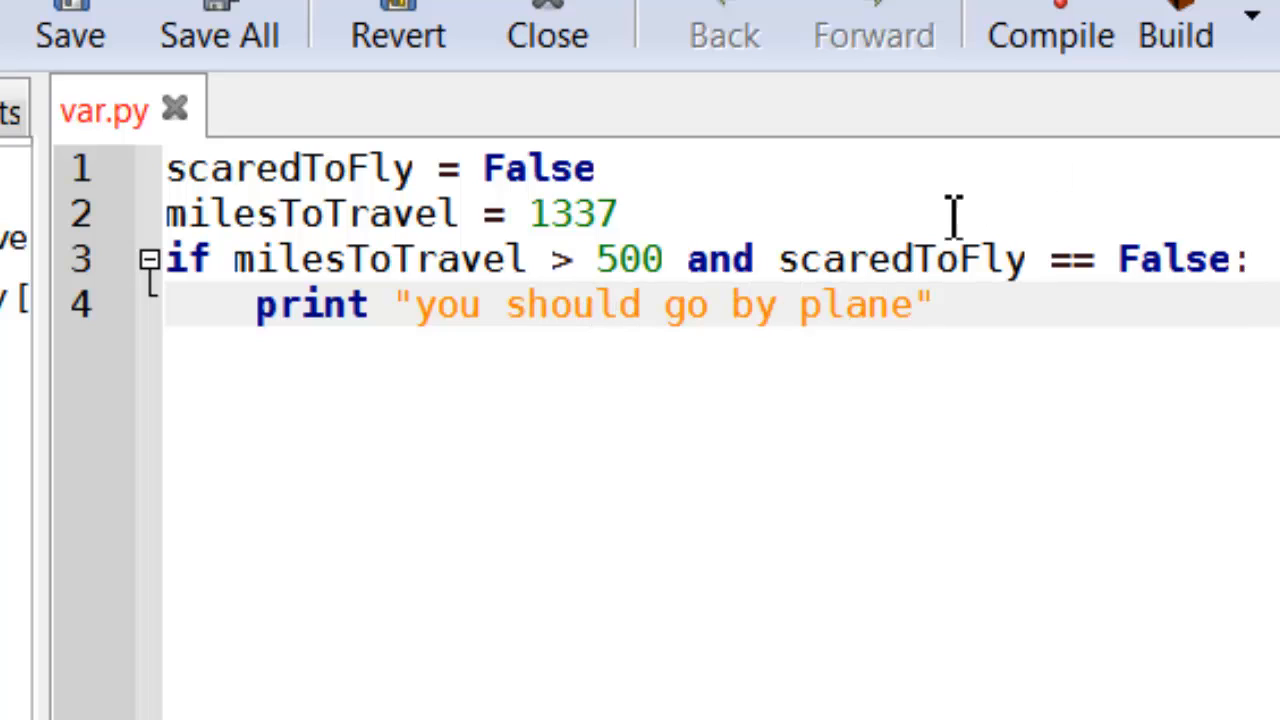
- Set scaredToFly to True, briefly try 'or' in the condition, then restore 'and'
click(1048, 36)
text(Tr)
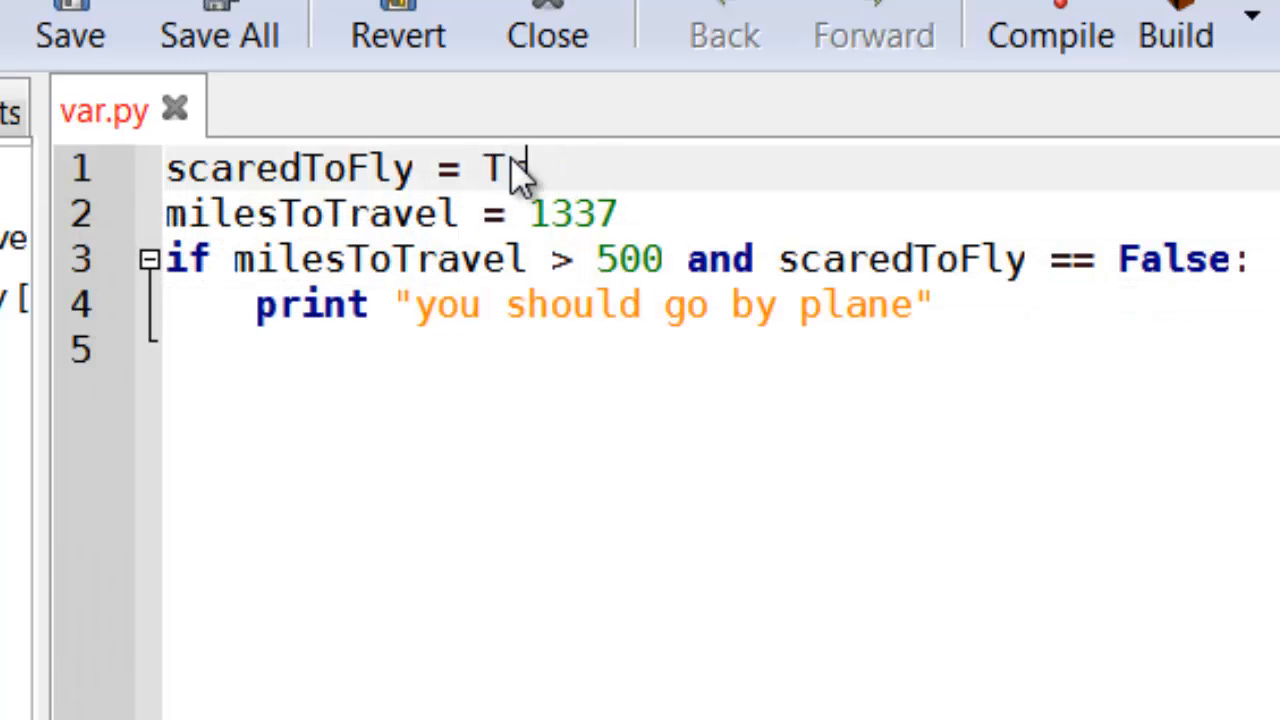
click(1172, 36)
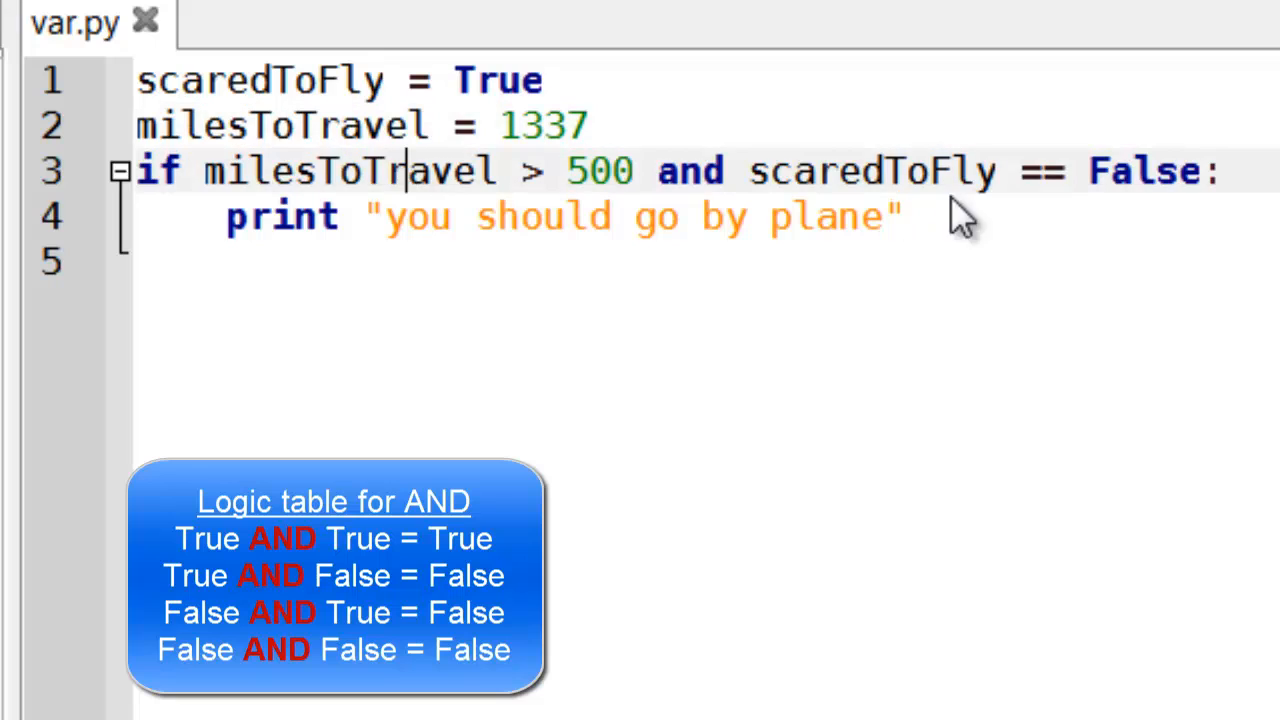
mouse_move(964, 164)
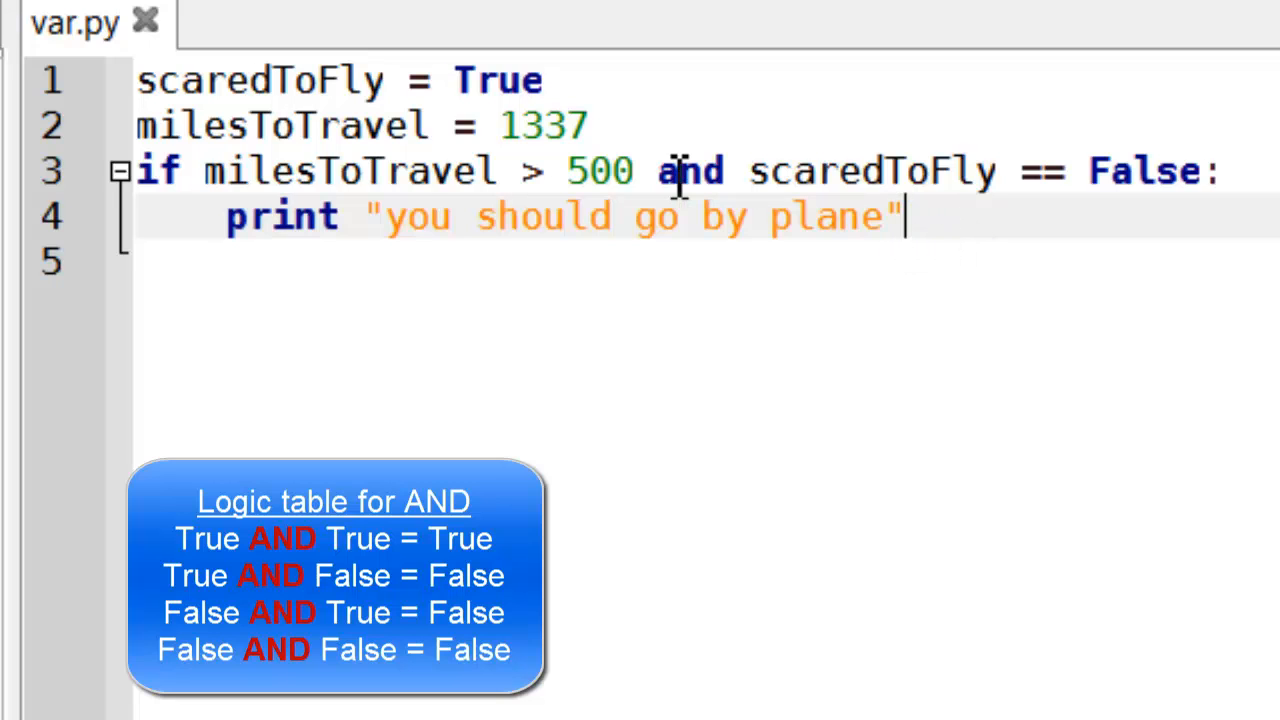
text(or)
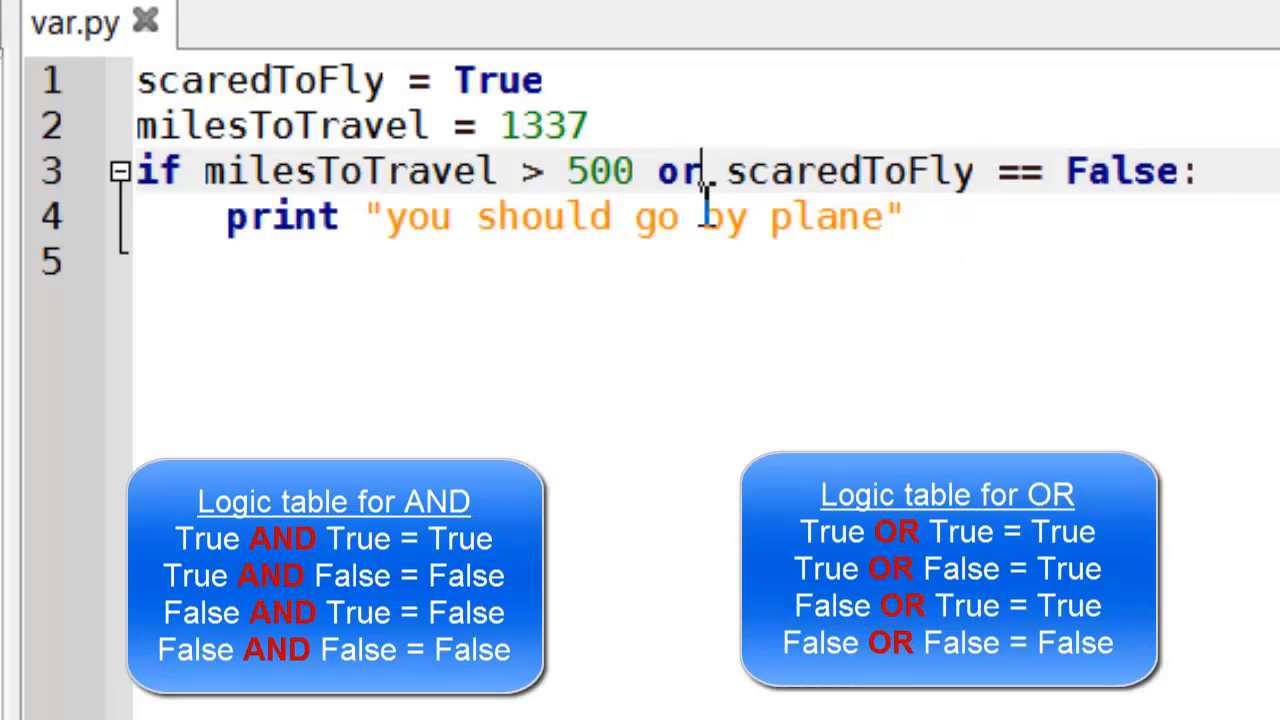
key(Backspace)
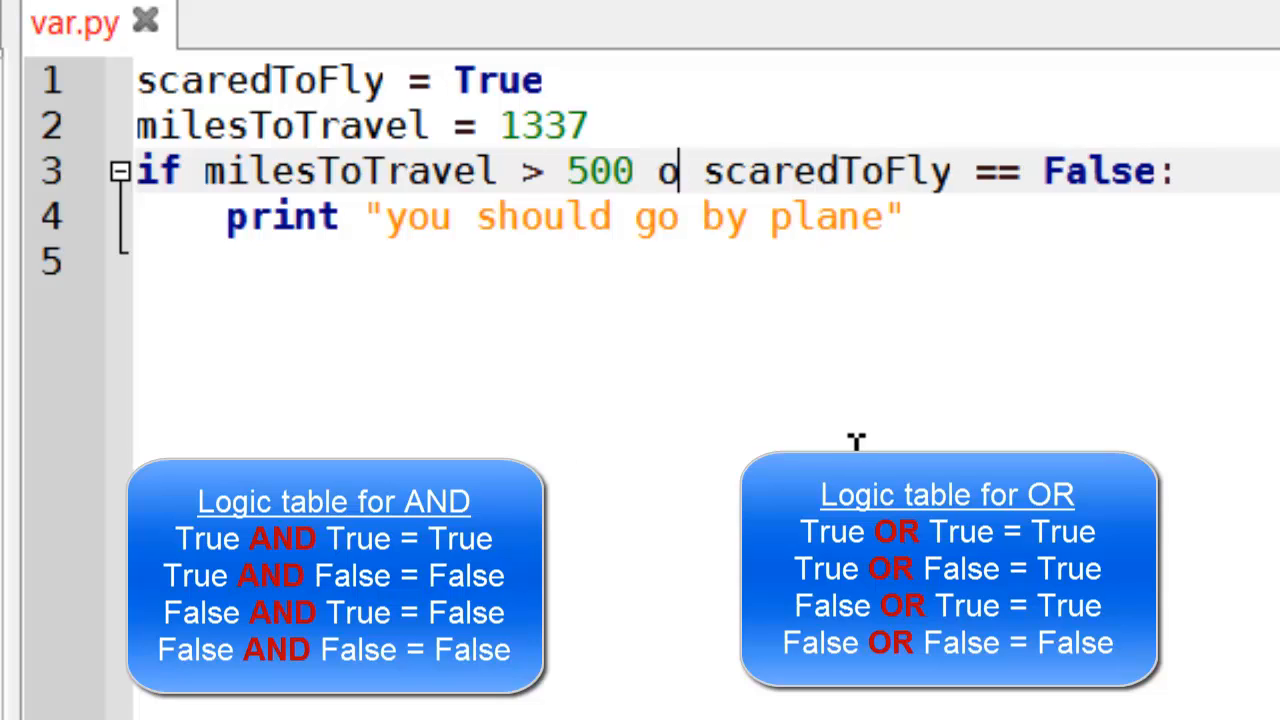
text(bd)
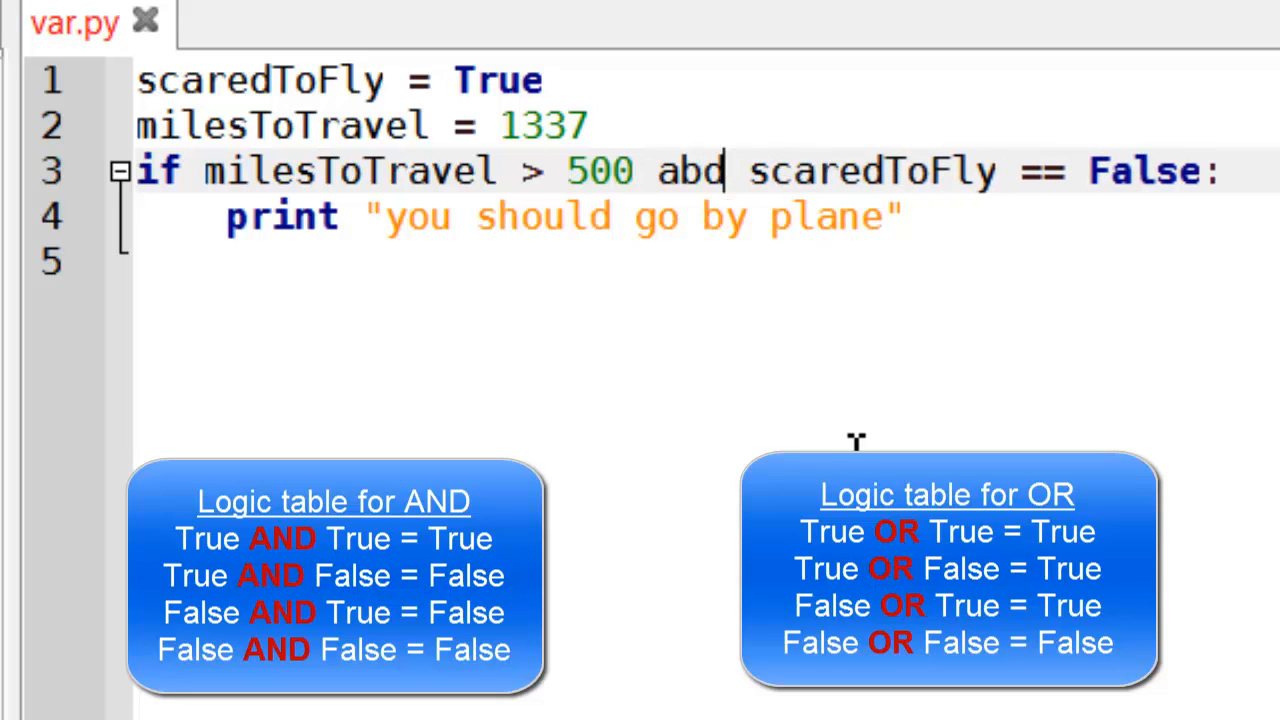
text(and)
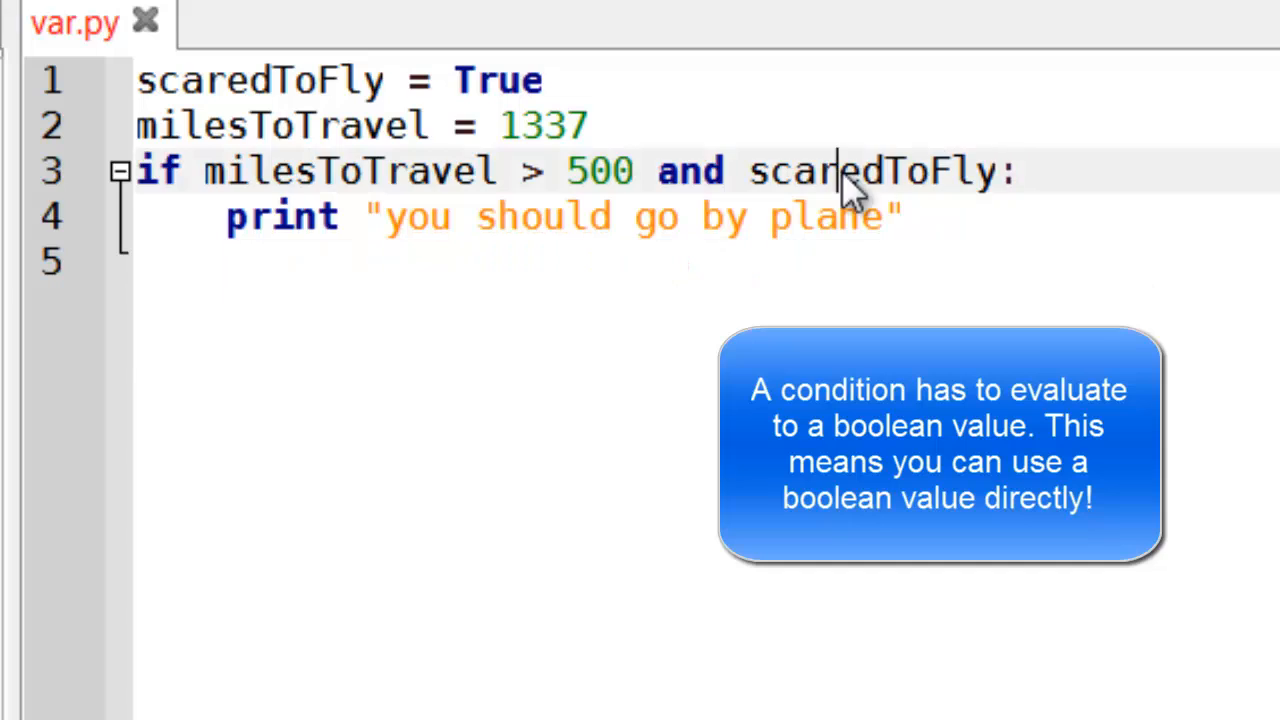
- Experiment with False and 'not' on scaredToFly before clearing the example code
double_click(860, 170)
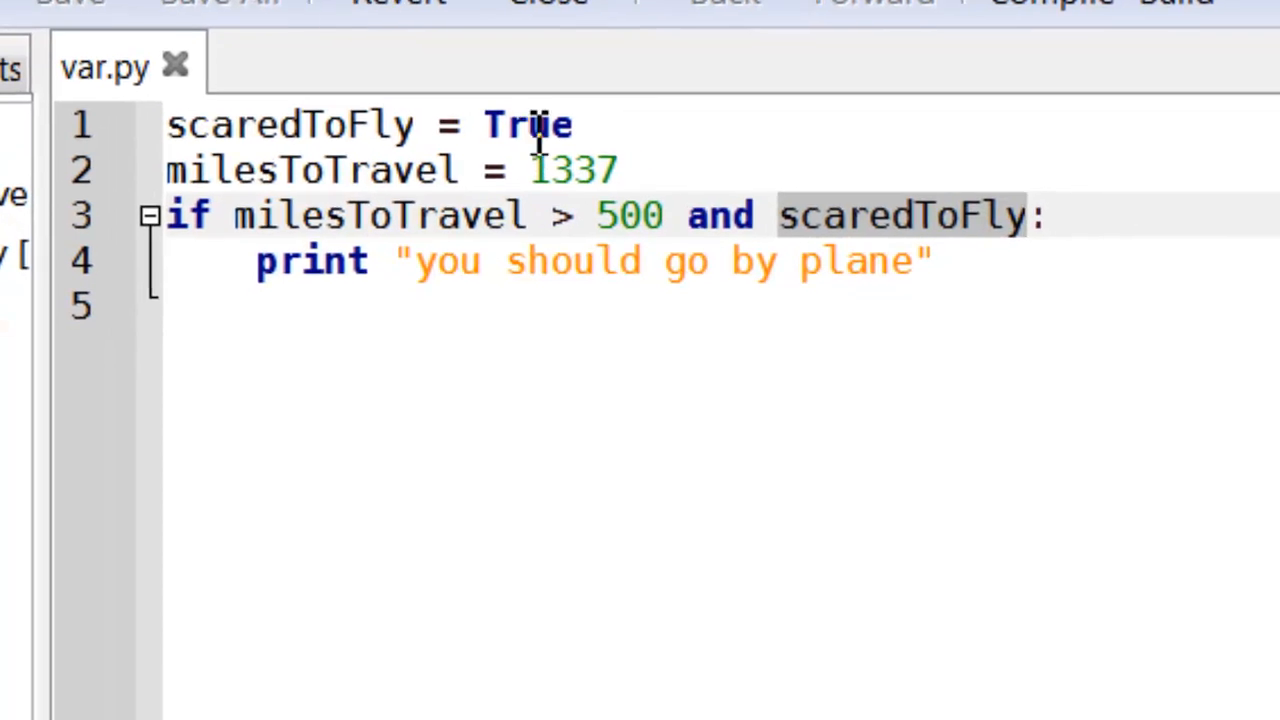
text(False)
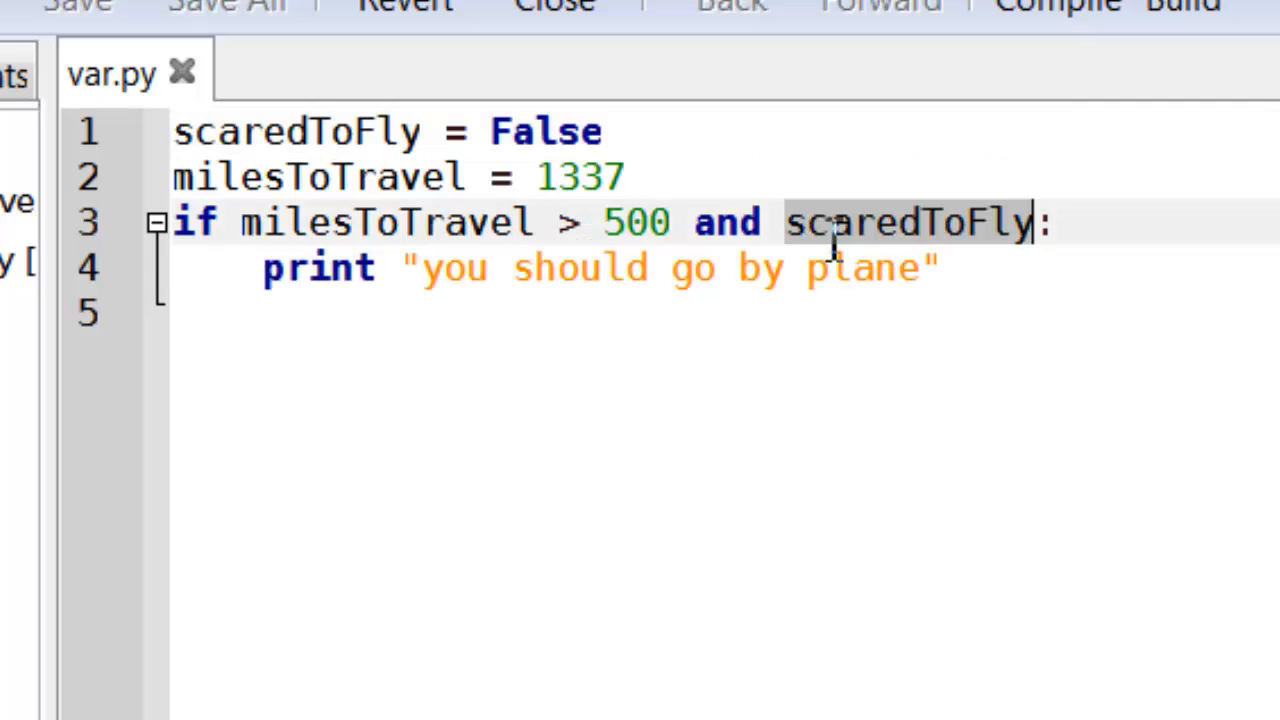
mouse_move(800, 264)
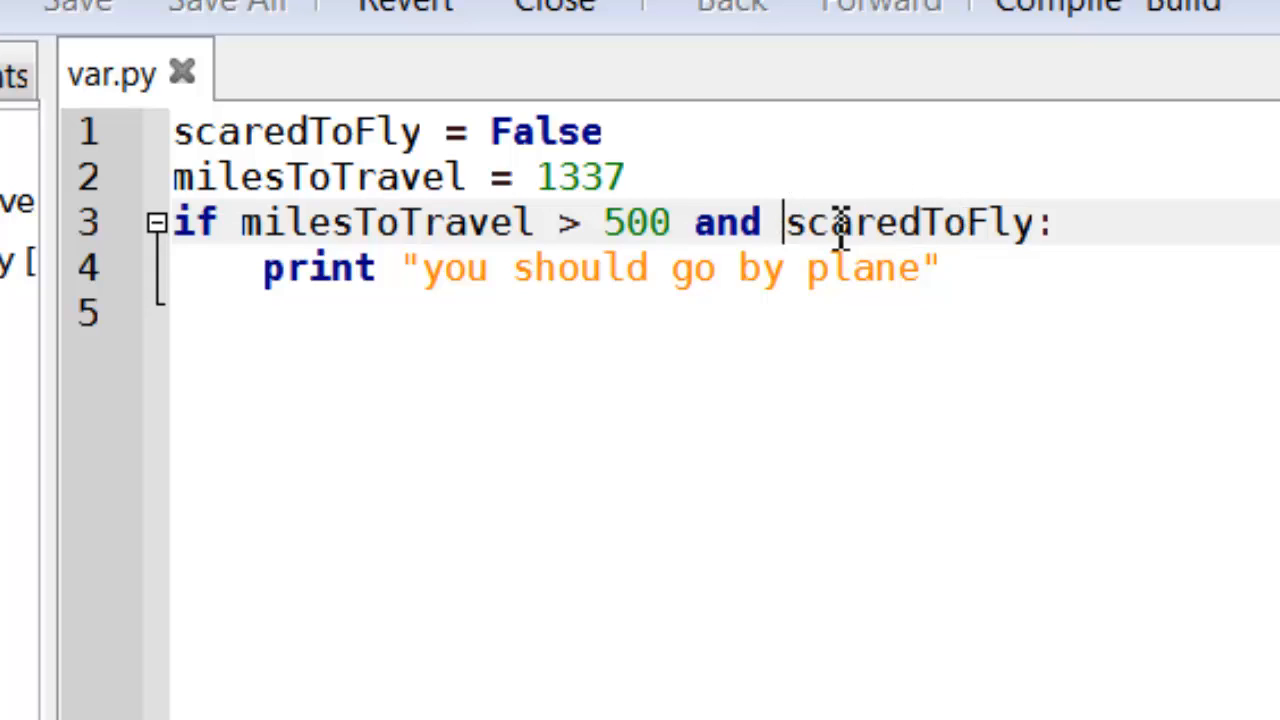
mouse_move(850, 222)
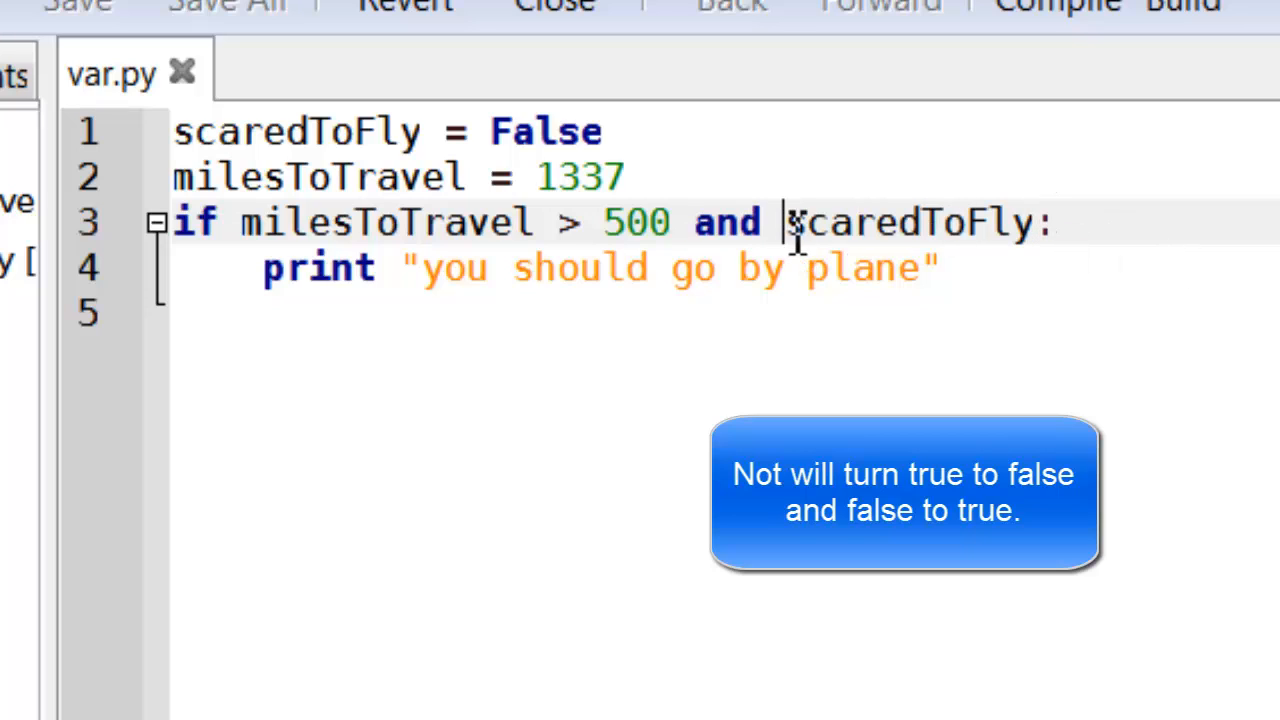
mouse_move(950, 324)
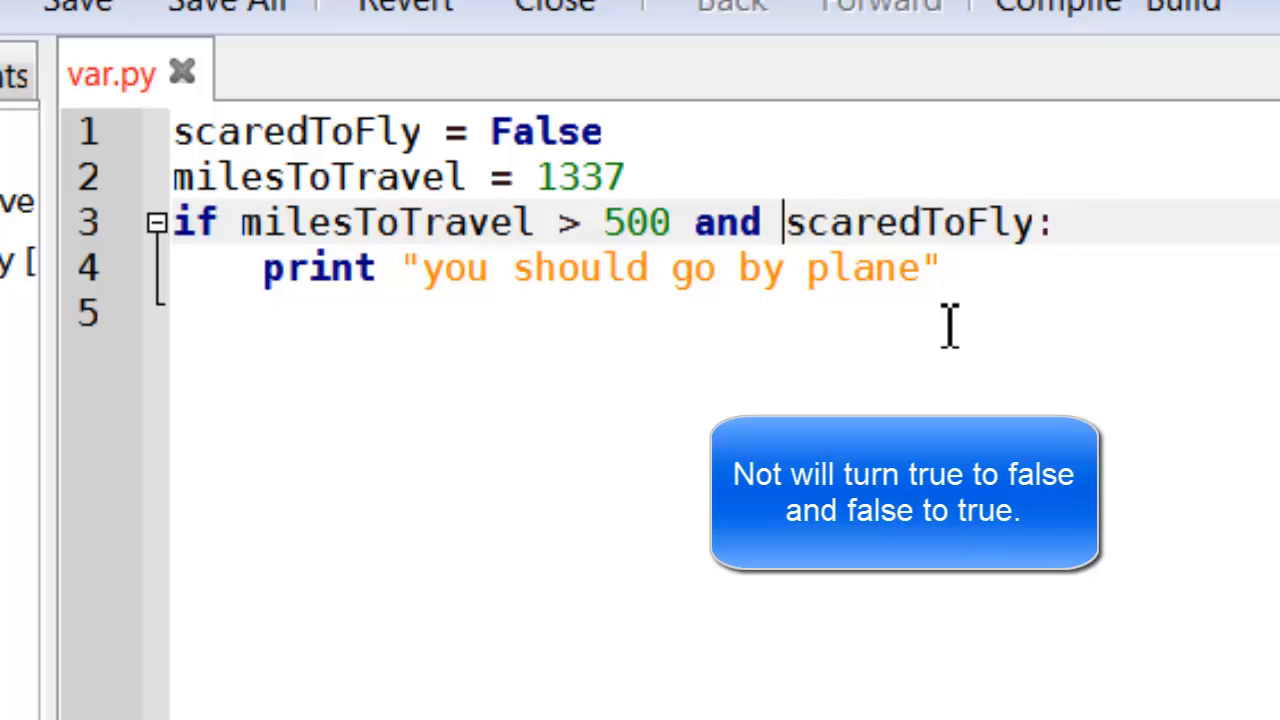
text(not)
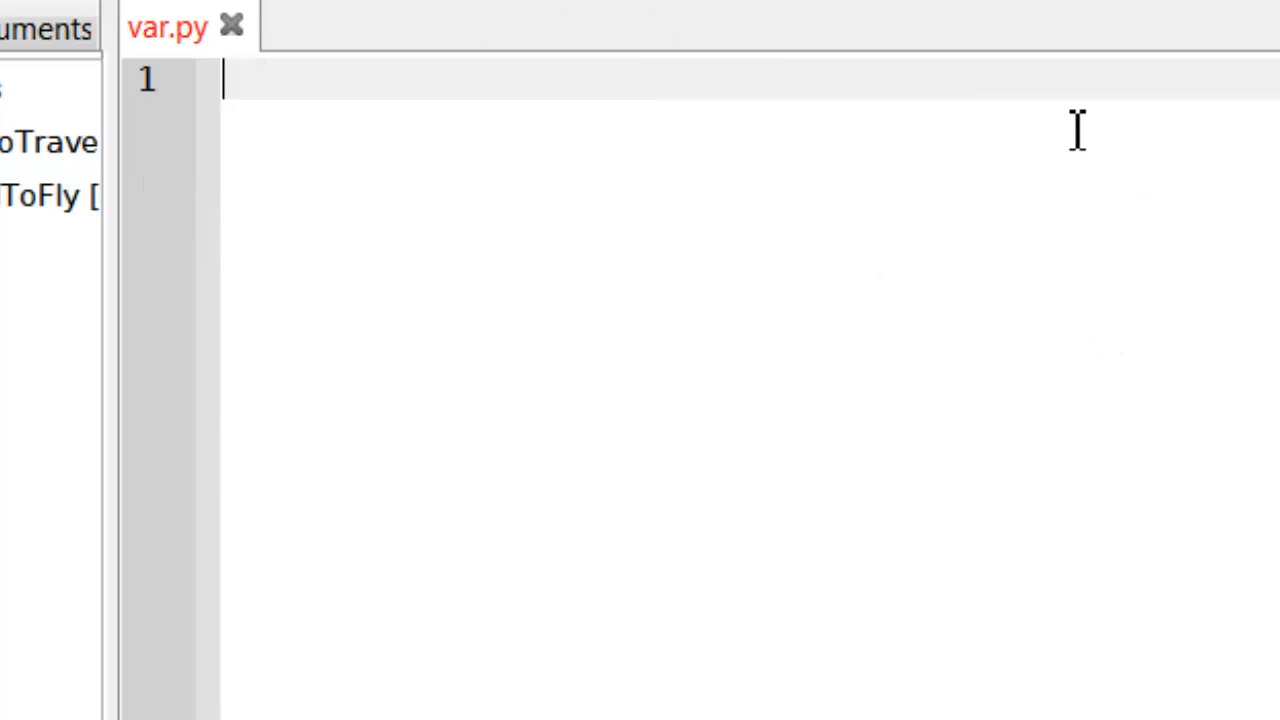
- Write age = int(raw_input("Enter your age")) as the first line
text(ag)
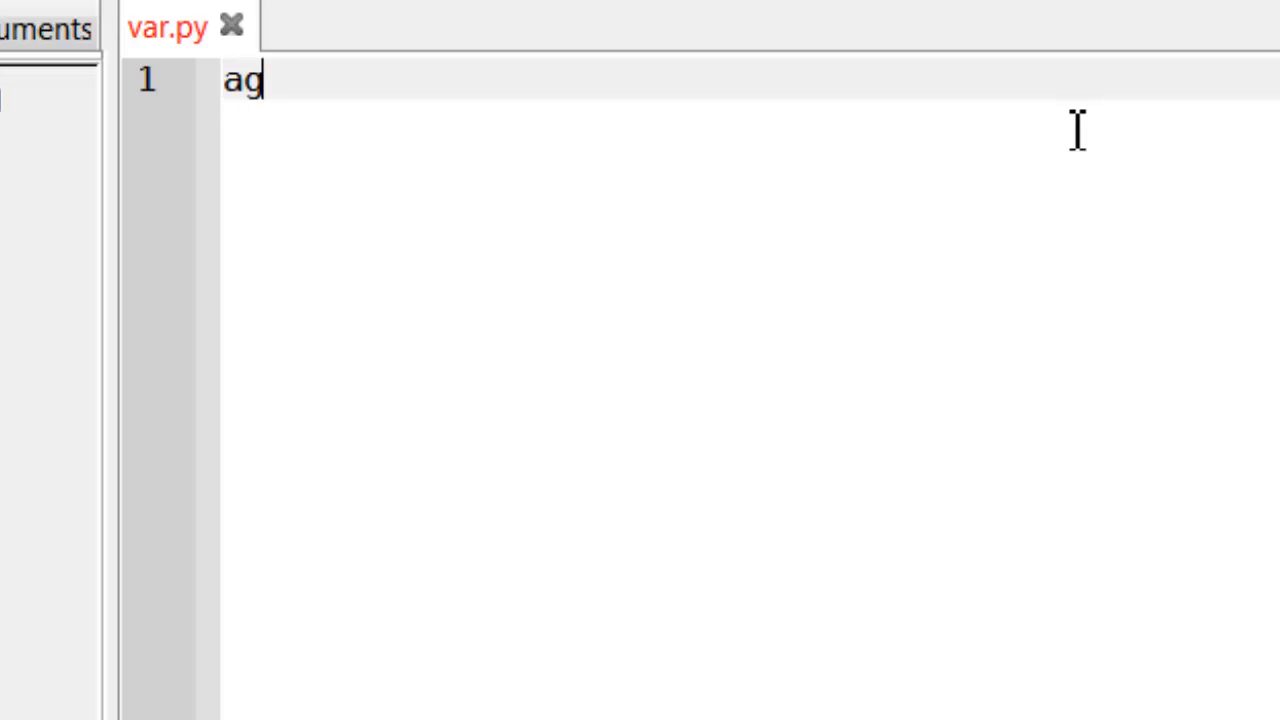
text(e = i)
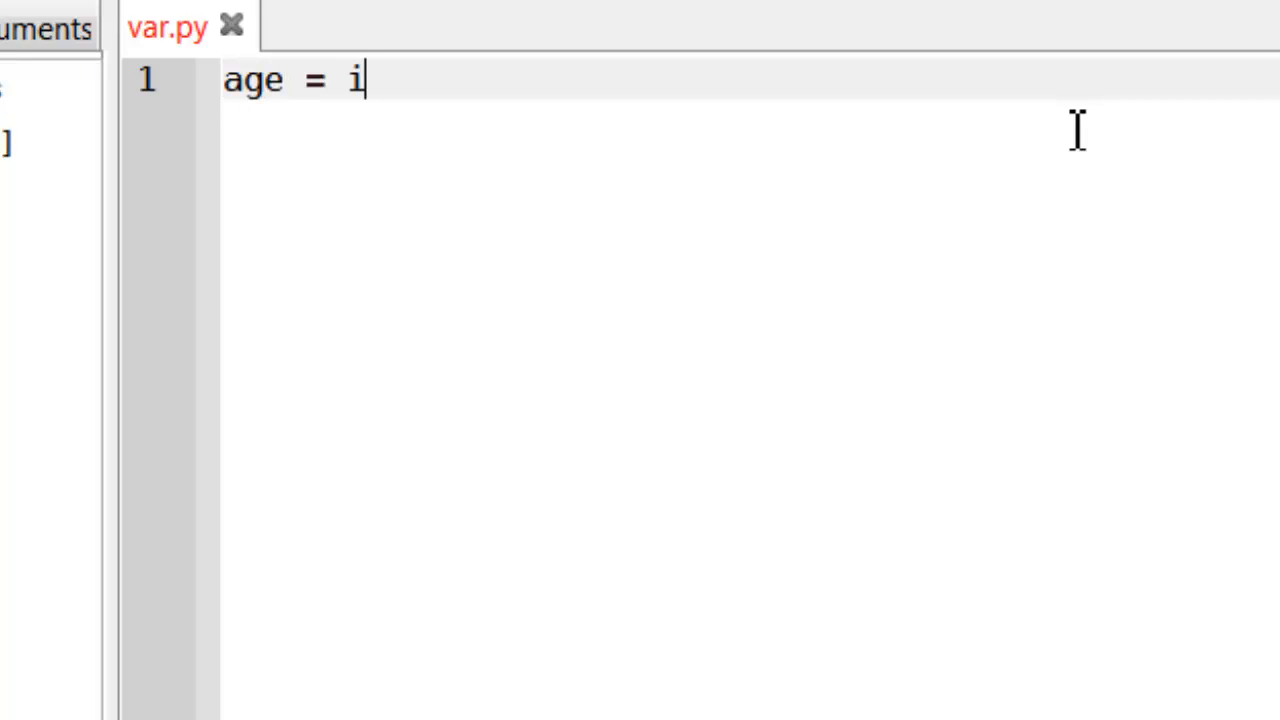
text(nt(raw)
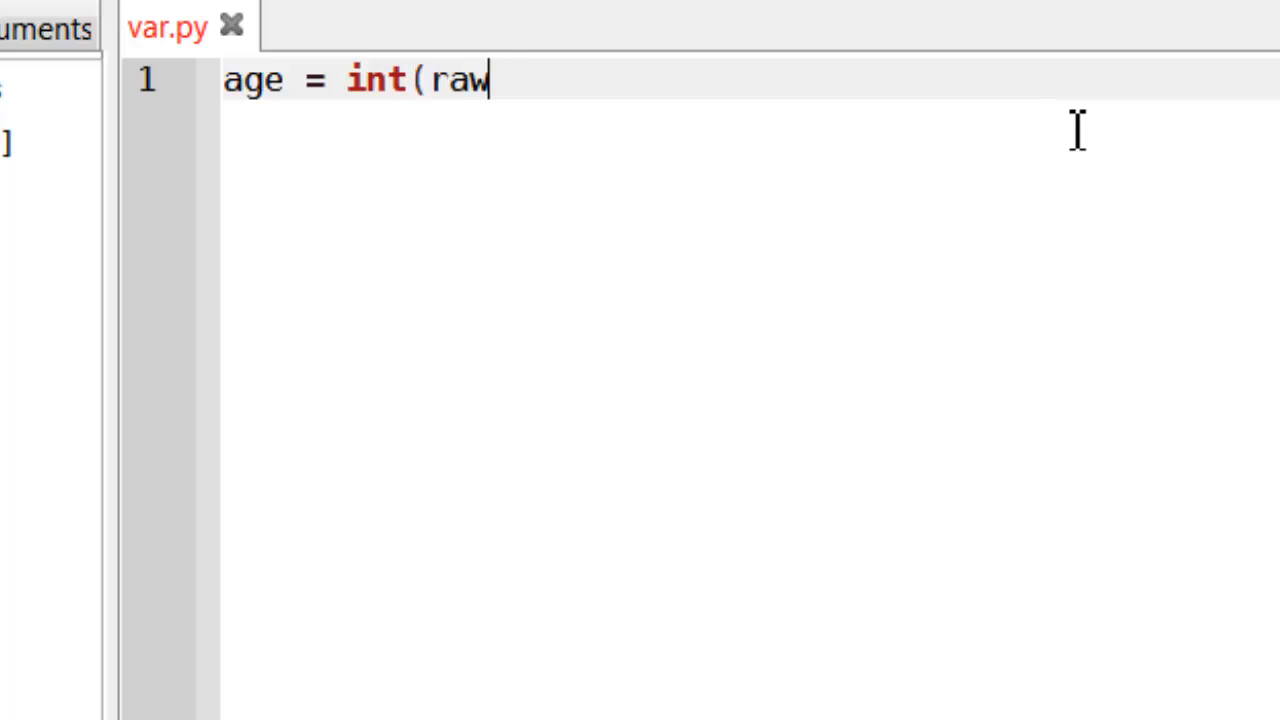
text(_input)
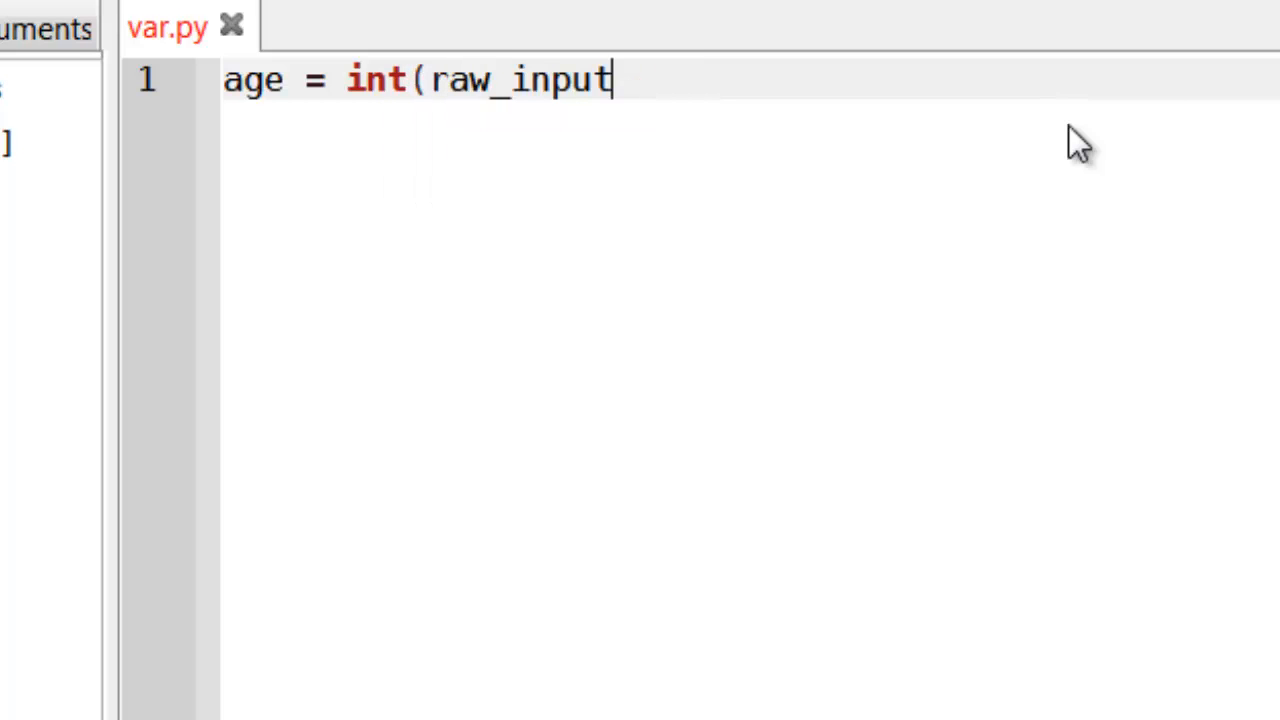
text(("Enter you)
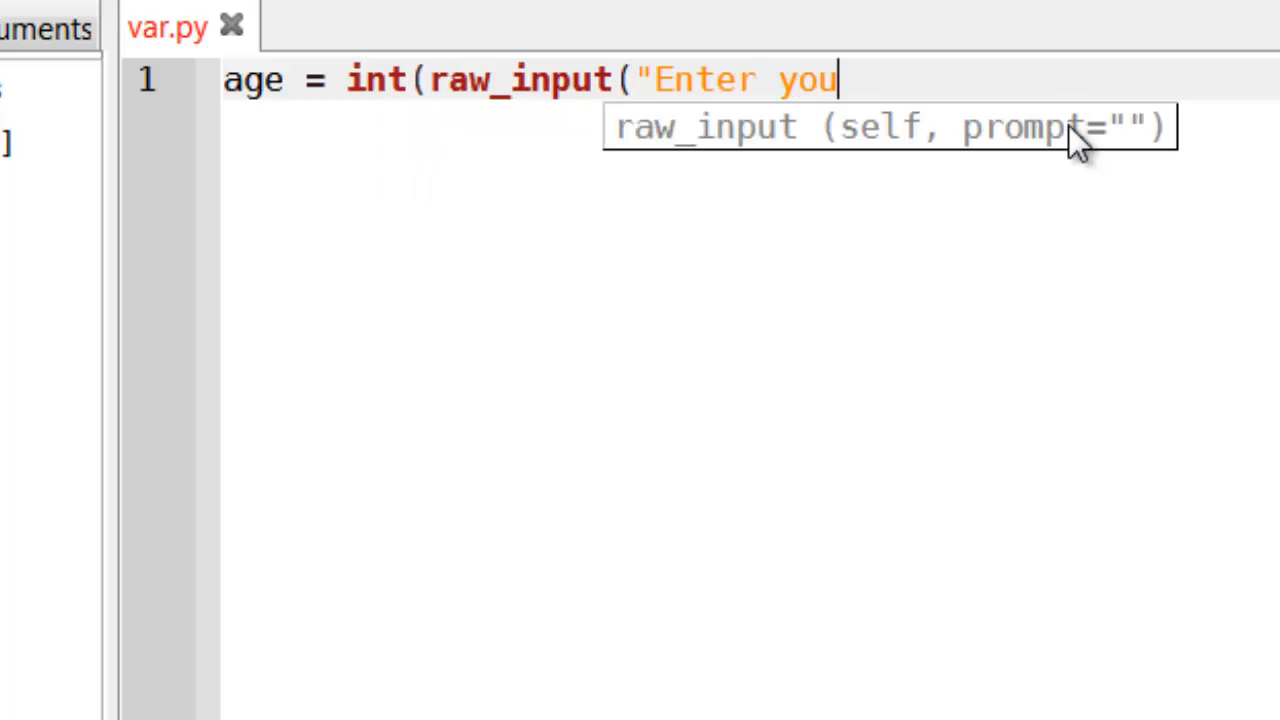
text(r age")))
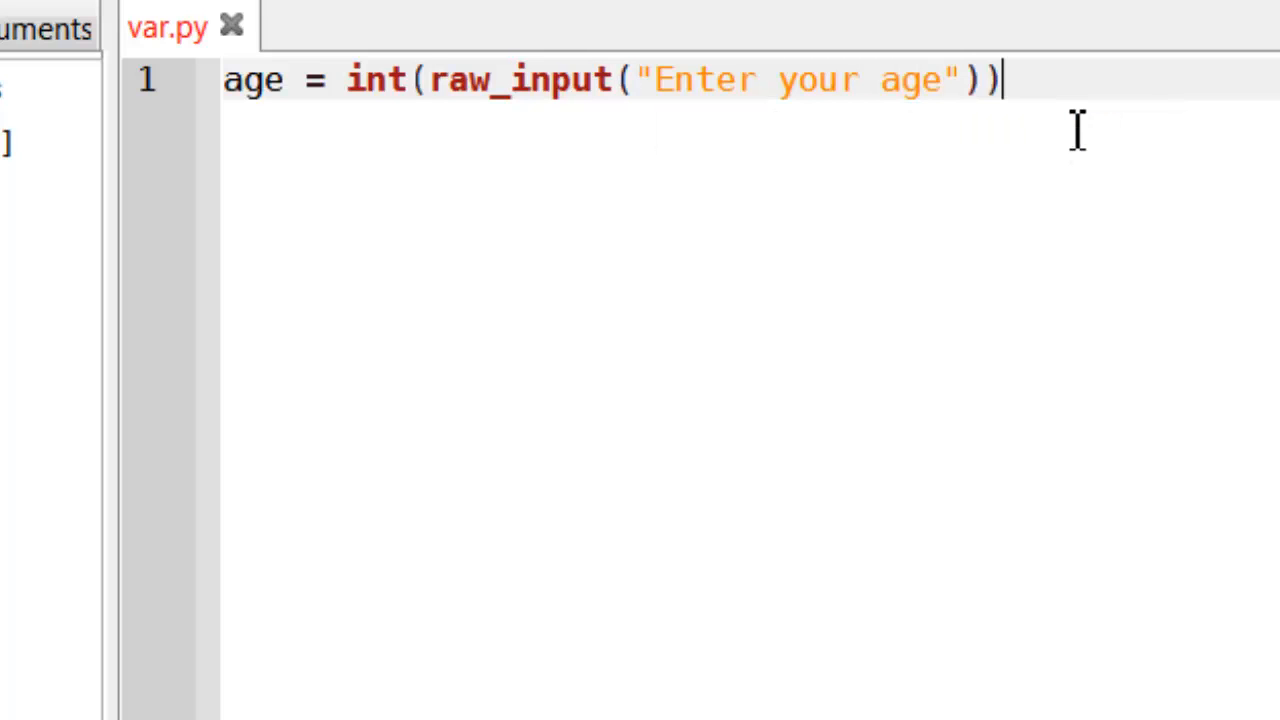
key(Return)
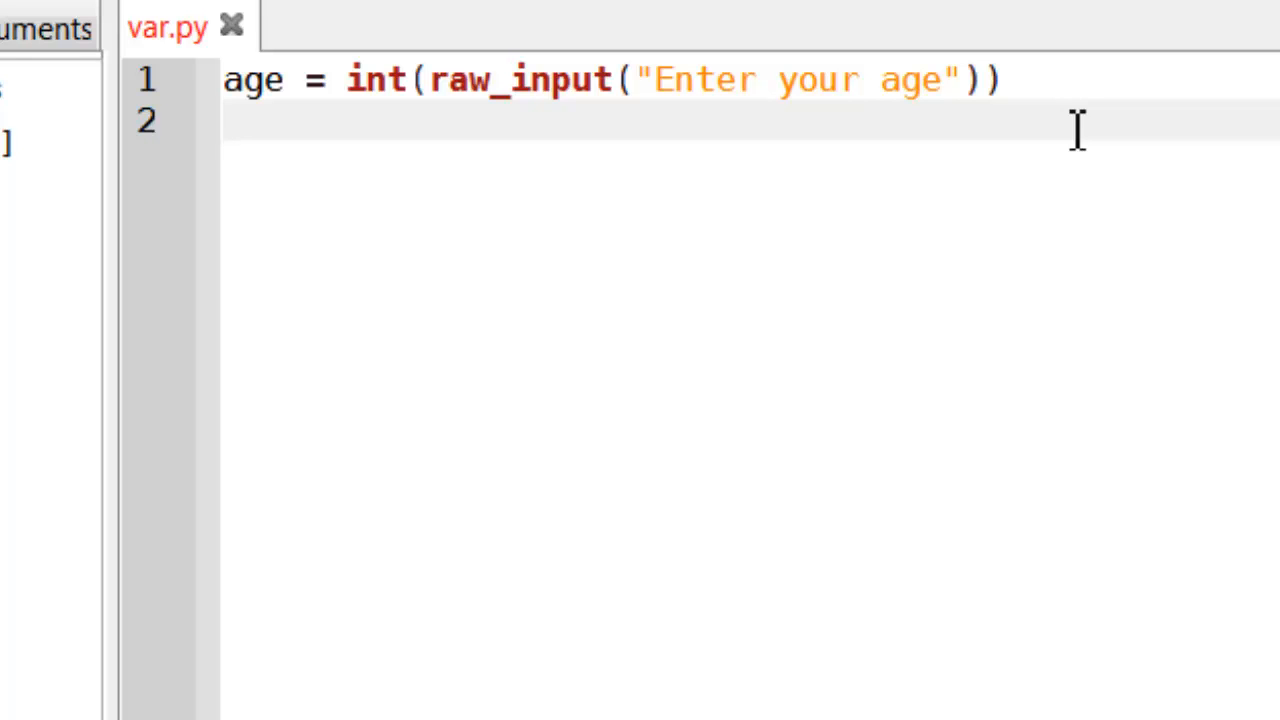
- Add an if age <0 check that prints "error"
click(224, 118)
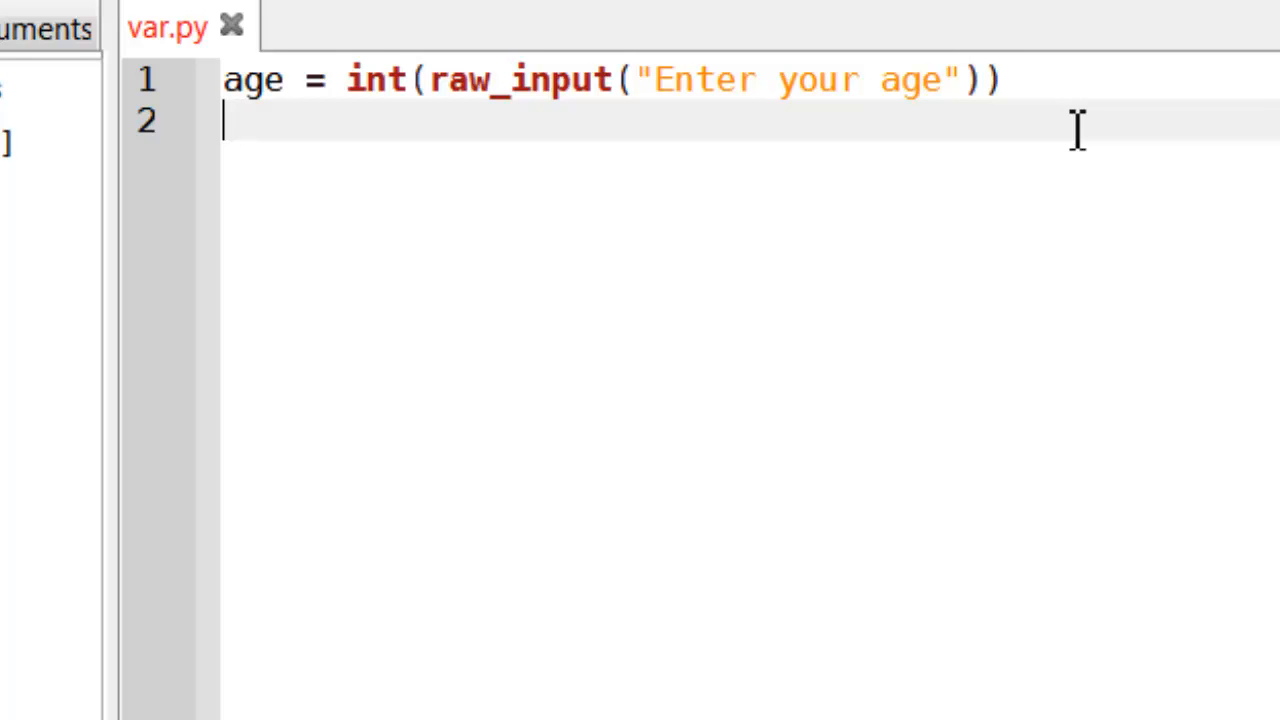
text(120)
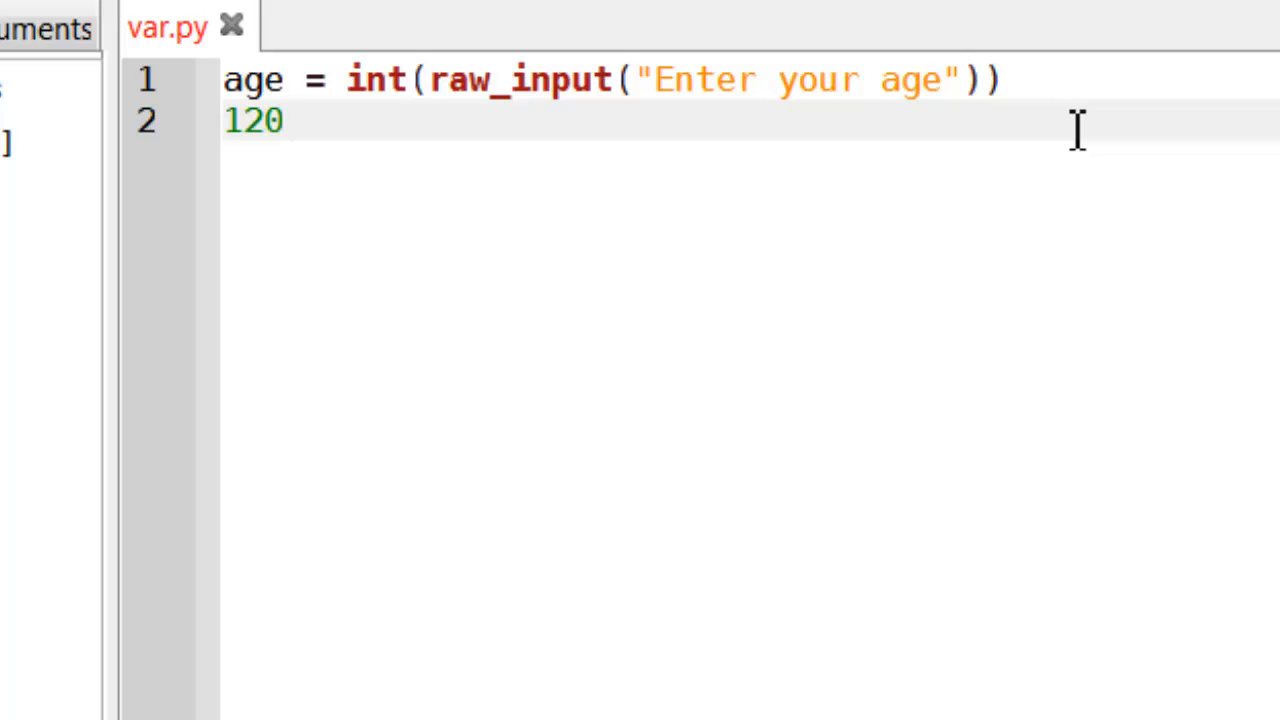
text(if)
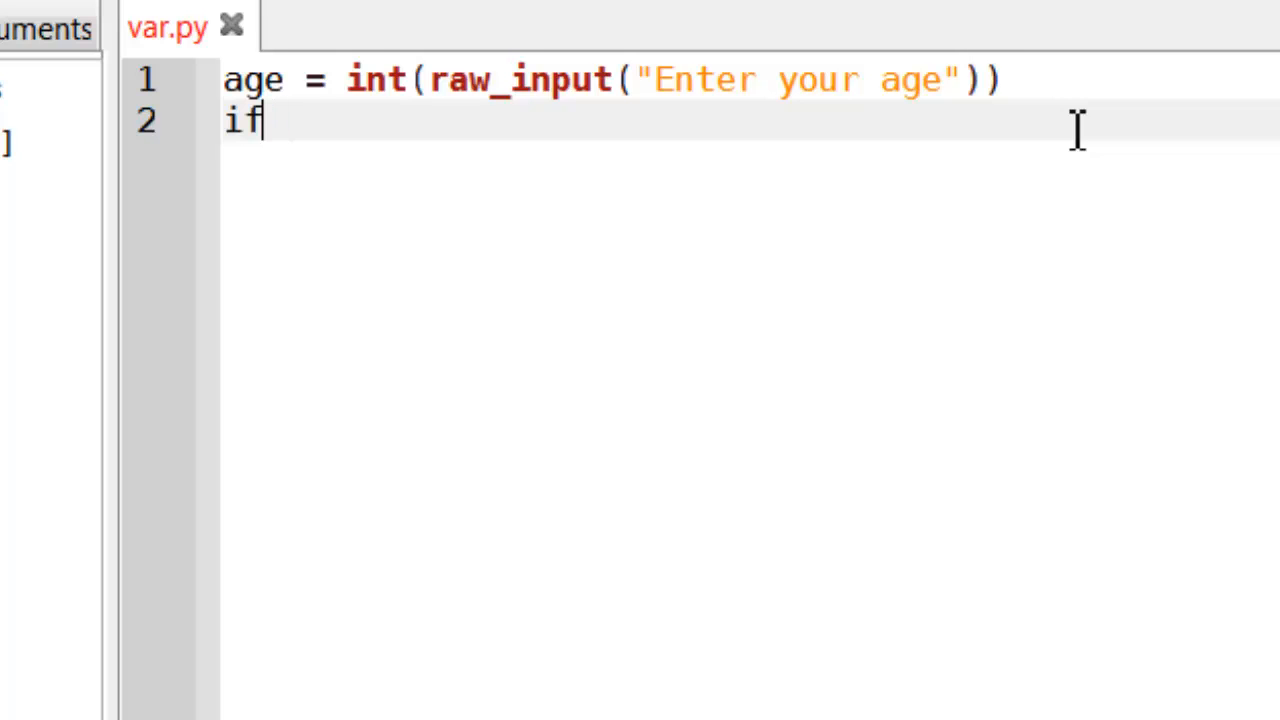
text(age <0:)
text(p)
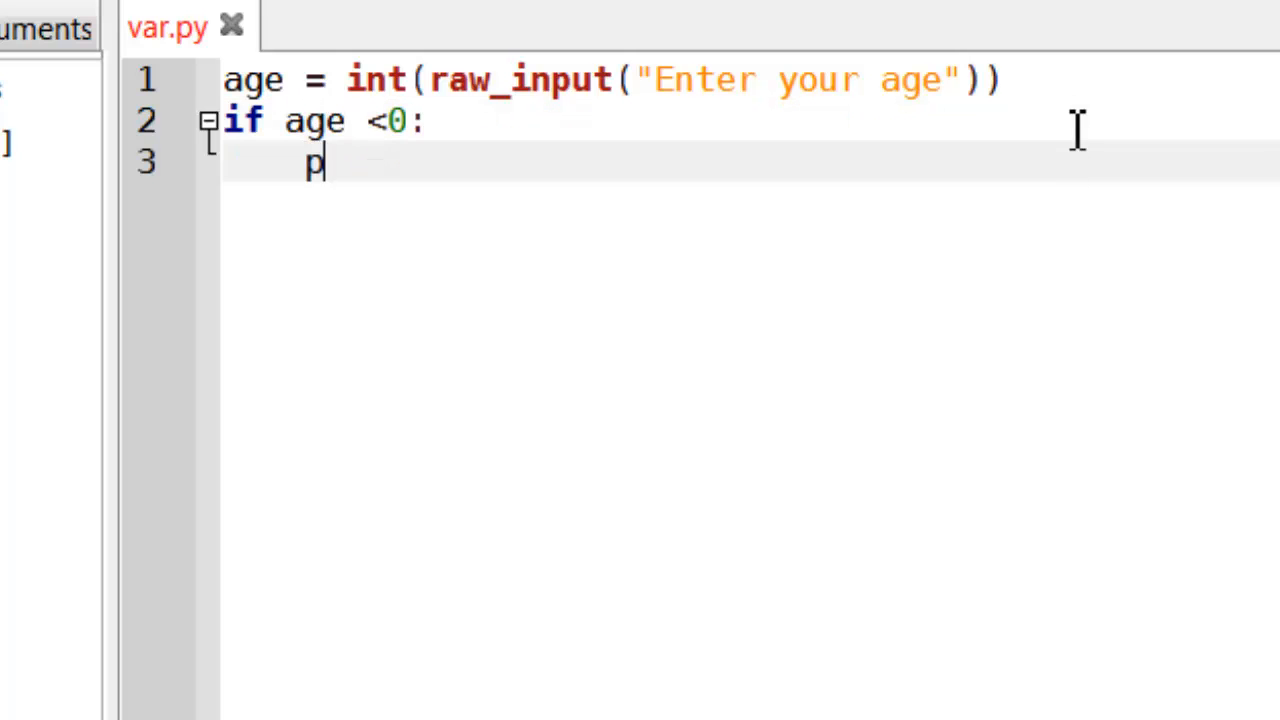
text(rint "error)
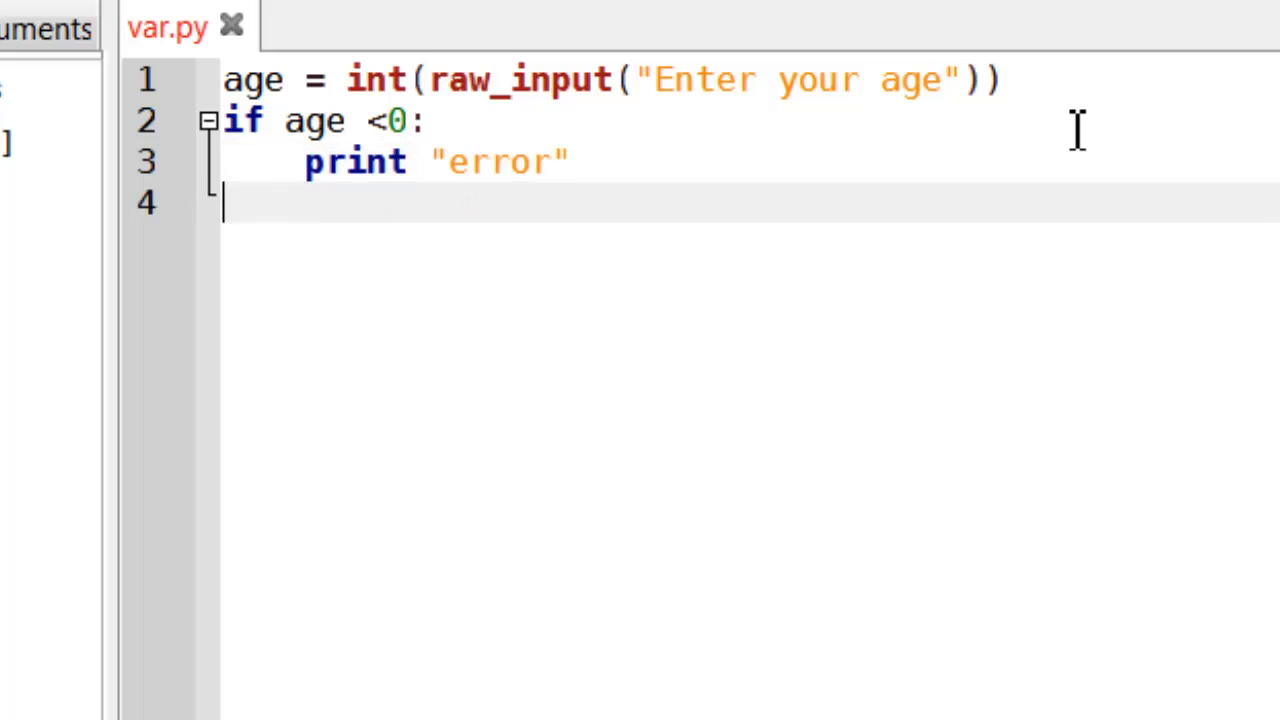
- Add a second check if age > 120: that also prints "error"
text(if)
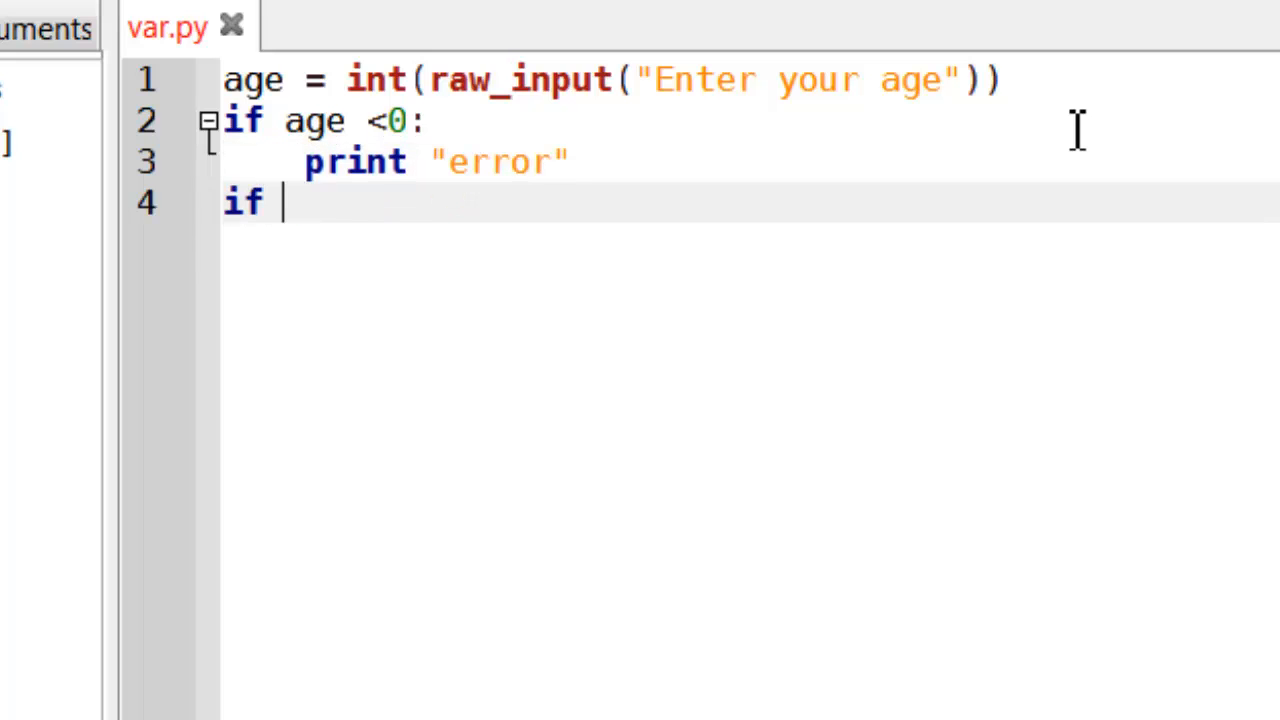
text(age >)
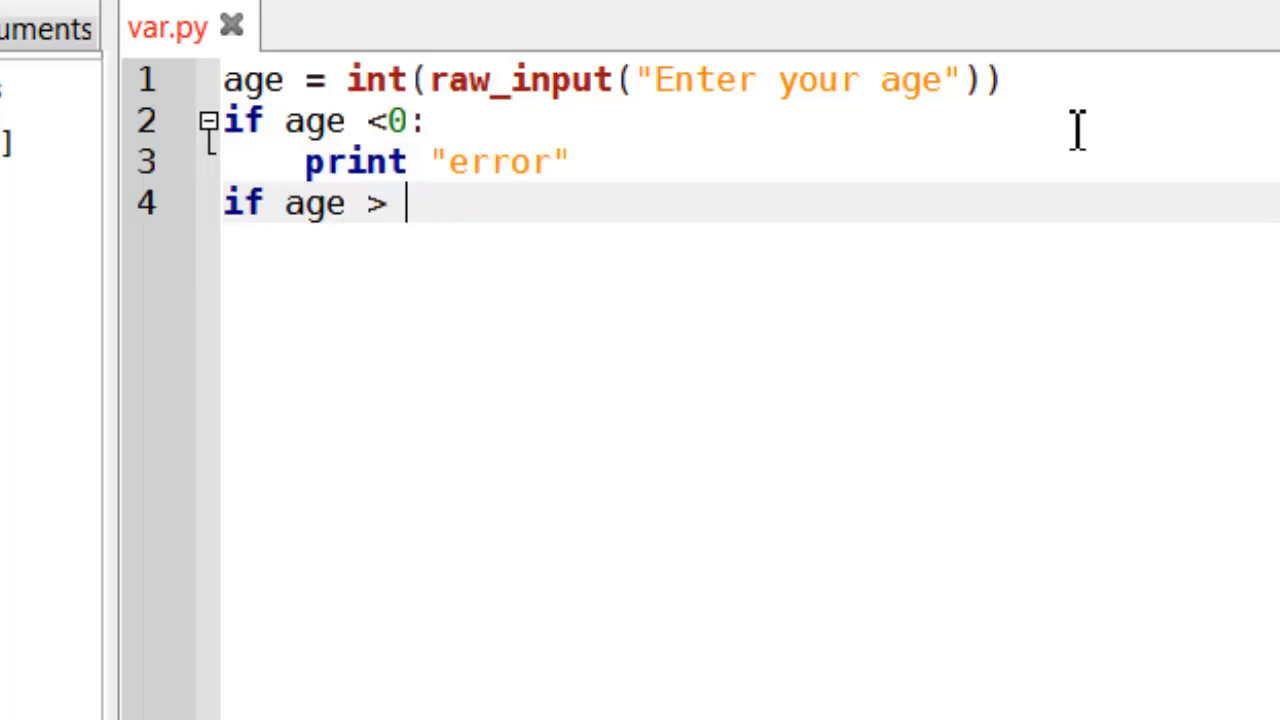
text(120:)
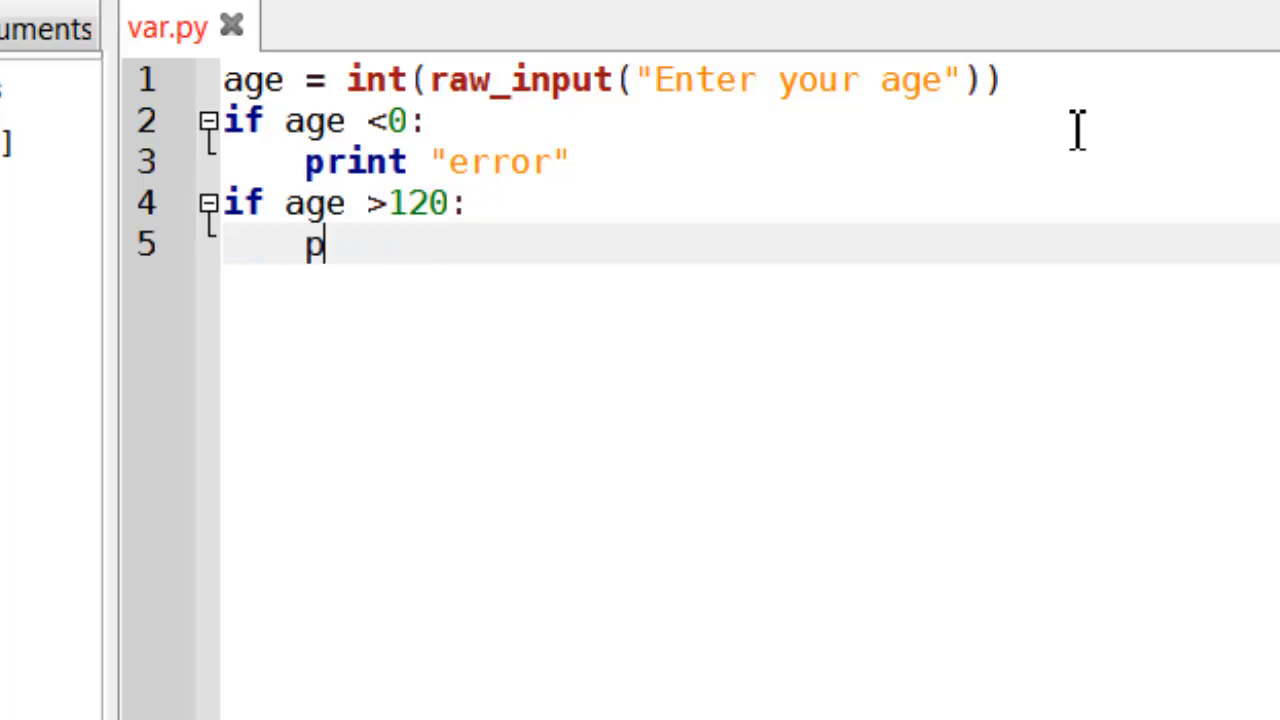
text(rint "e)
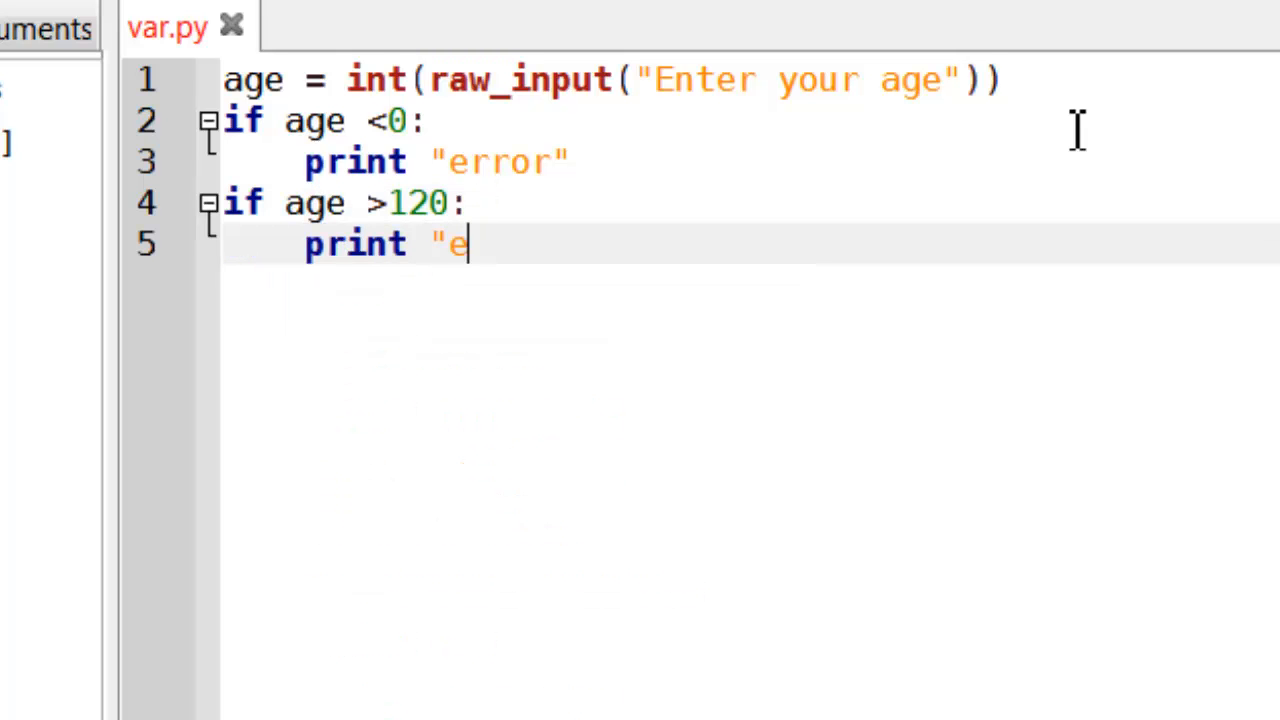
text(rror")
click(750, 122)
text( or age )
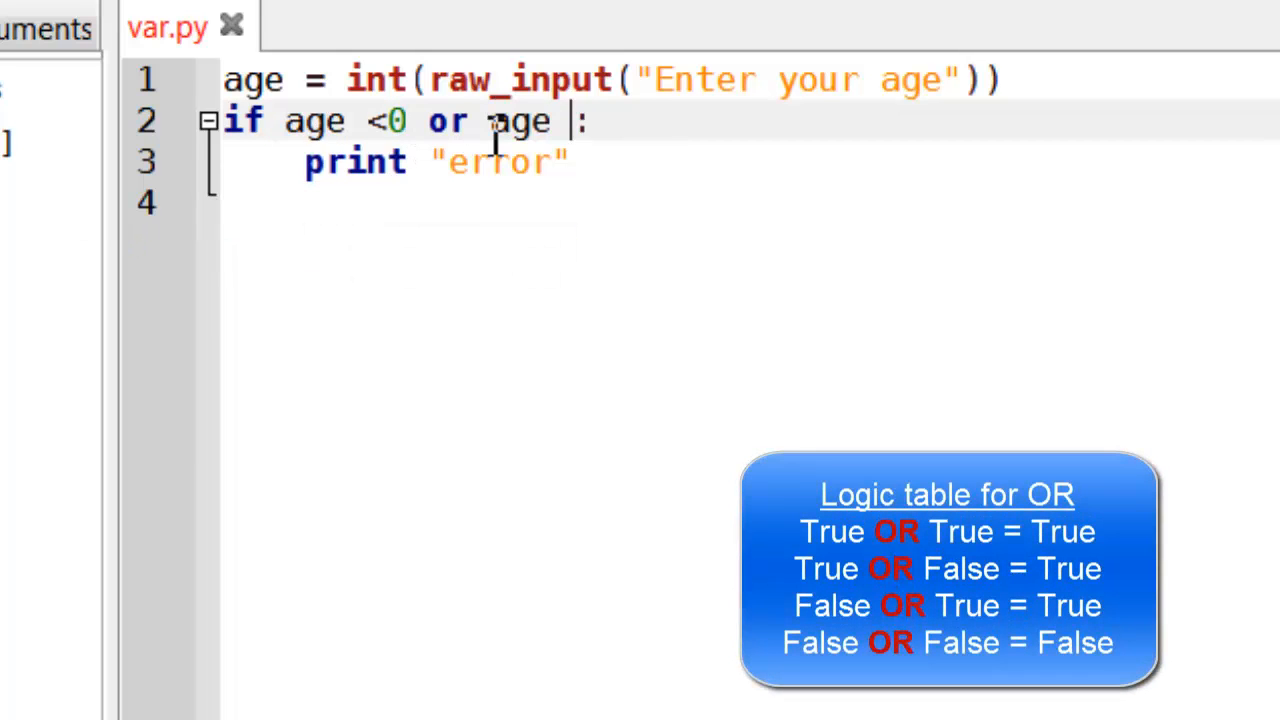
- Combine the checks into if age >0 and age <120: printing "age OK"
text(> 120)
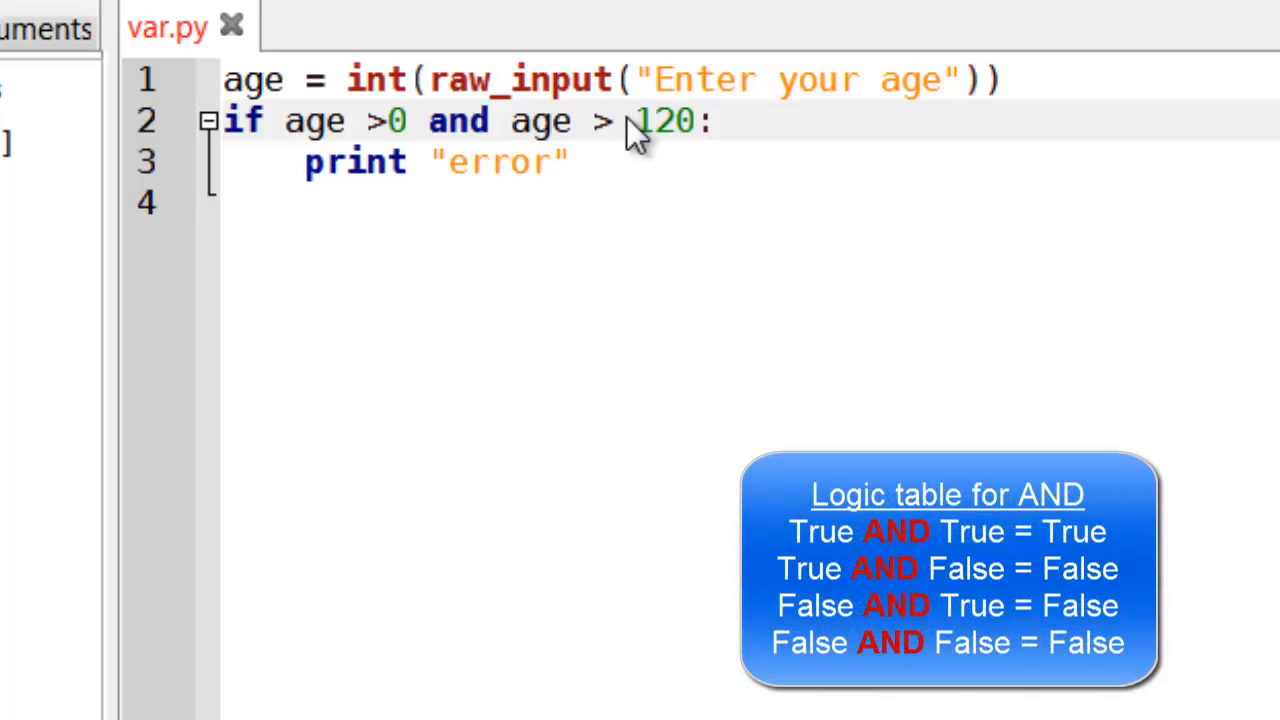
text(M)
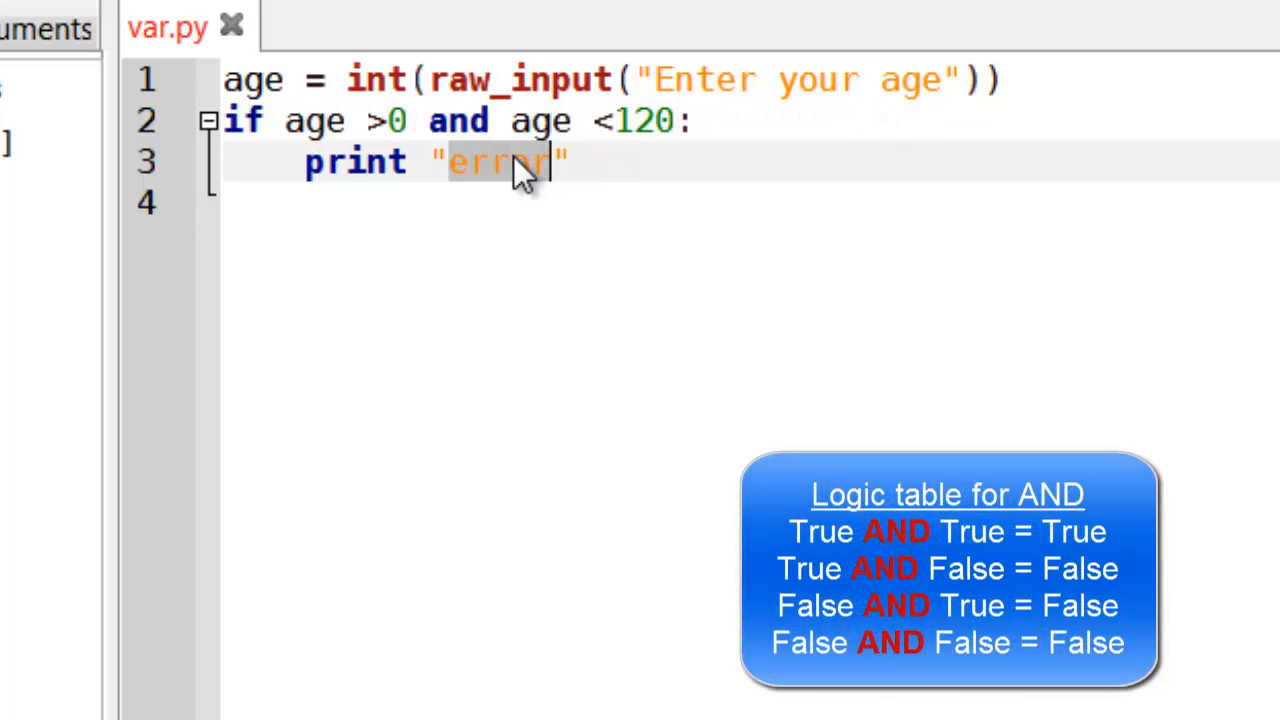
text(OK)
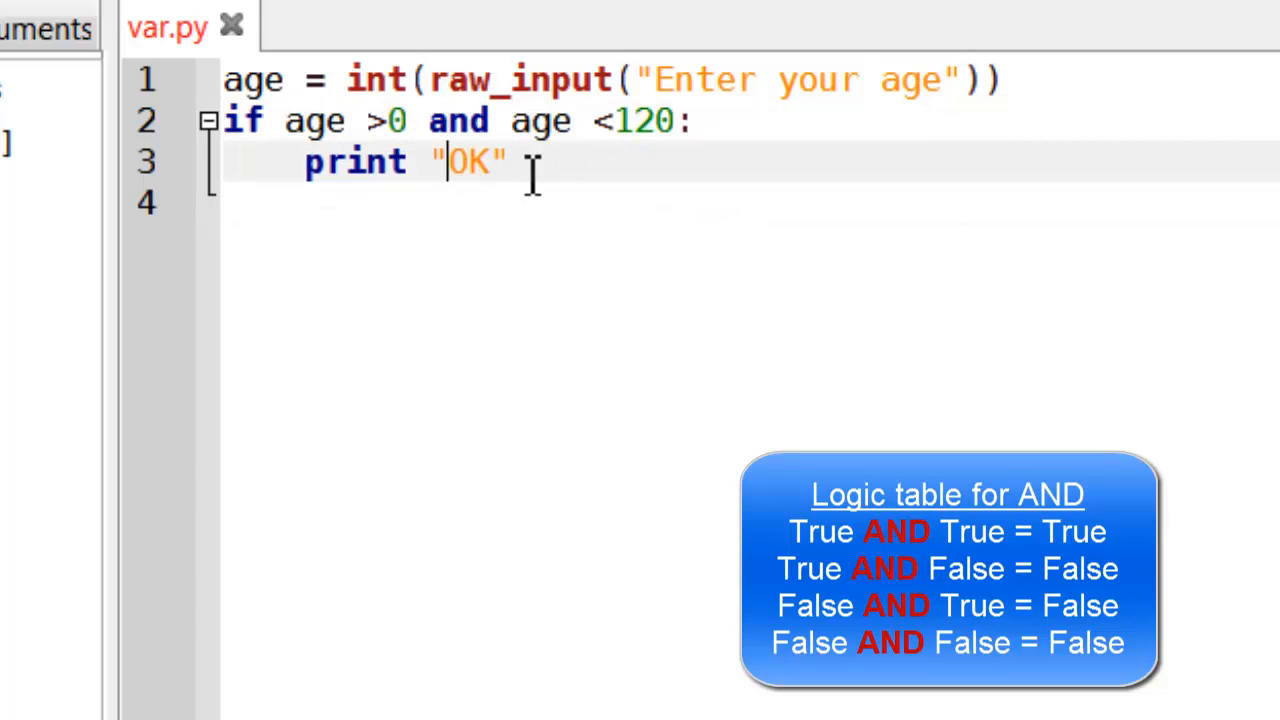
text(age)
click(750, 202)
text(else:)
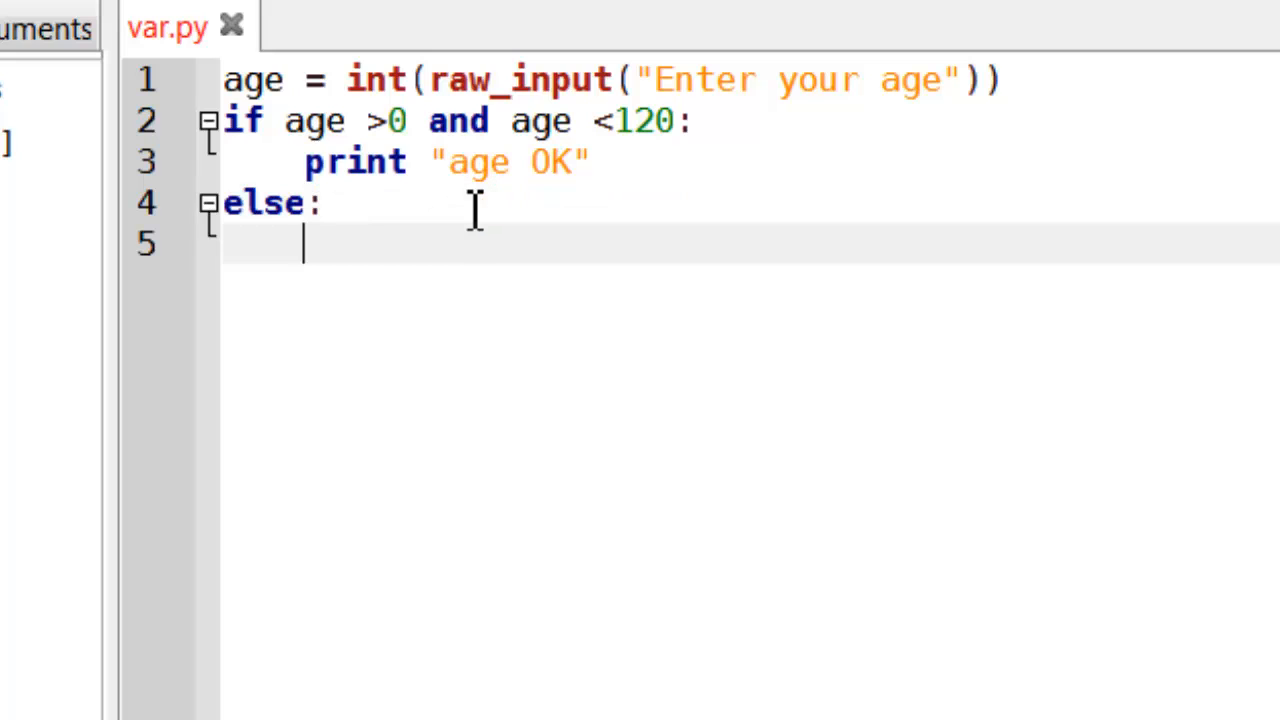
- Write print "not ok" as the else branch body
text(prim)
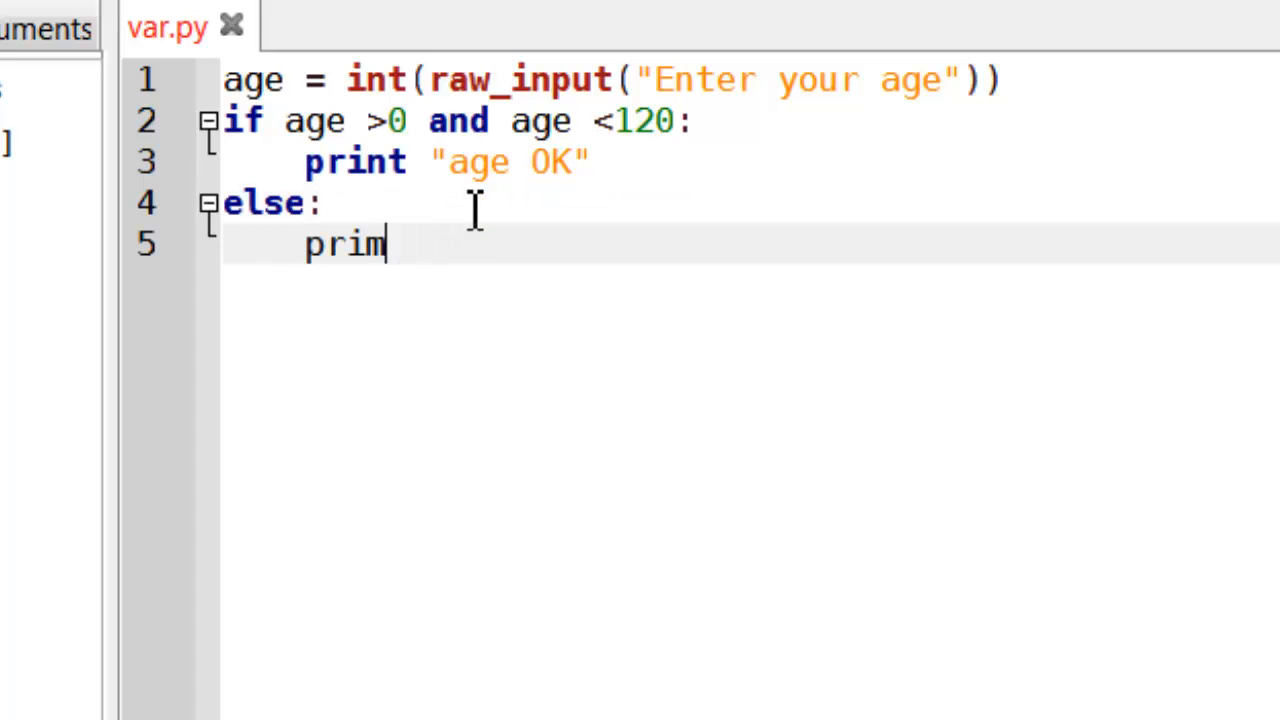
text(t "n)
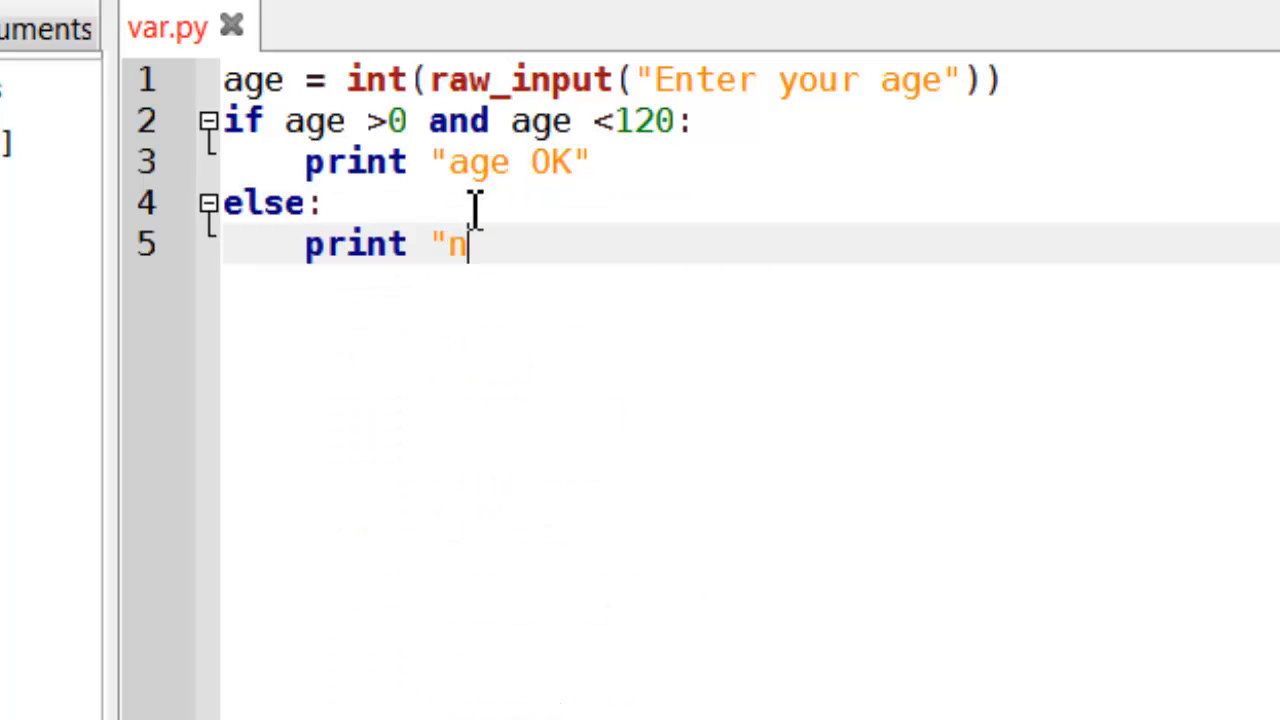
text(ot ok)
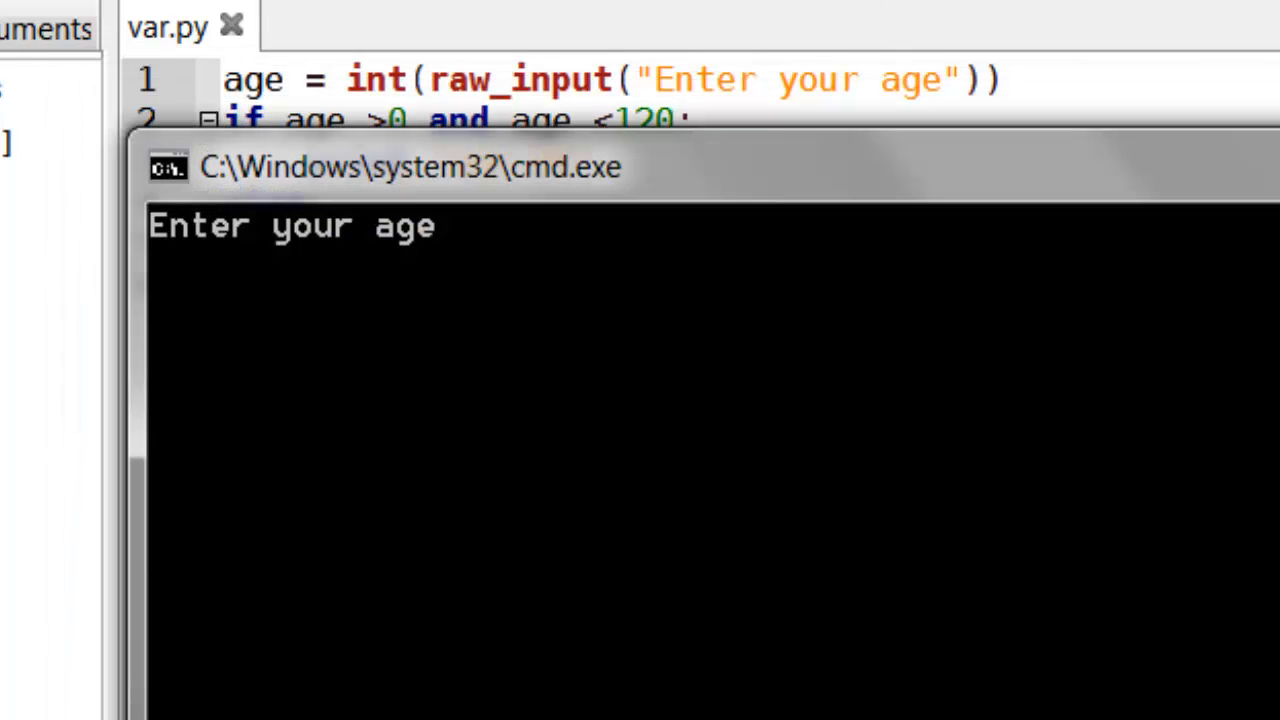
- Enter -12 at the cmd.exe "Enter your age" prompt to test the script
text(-12)
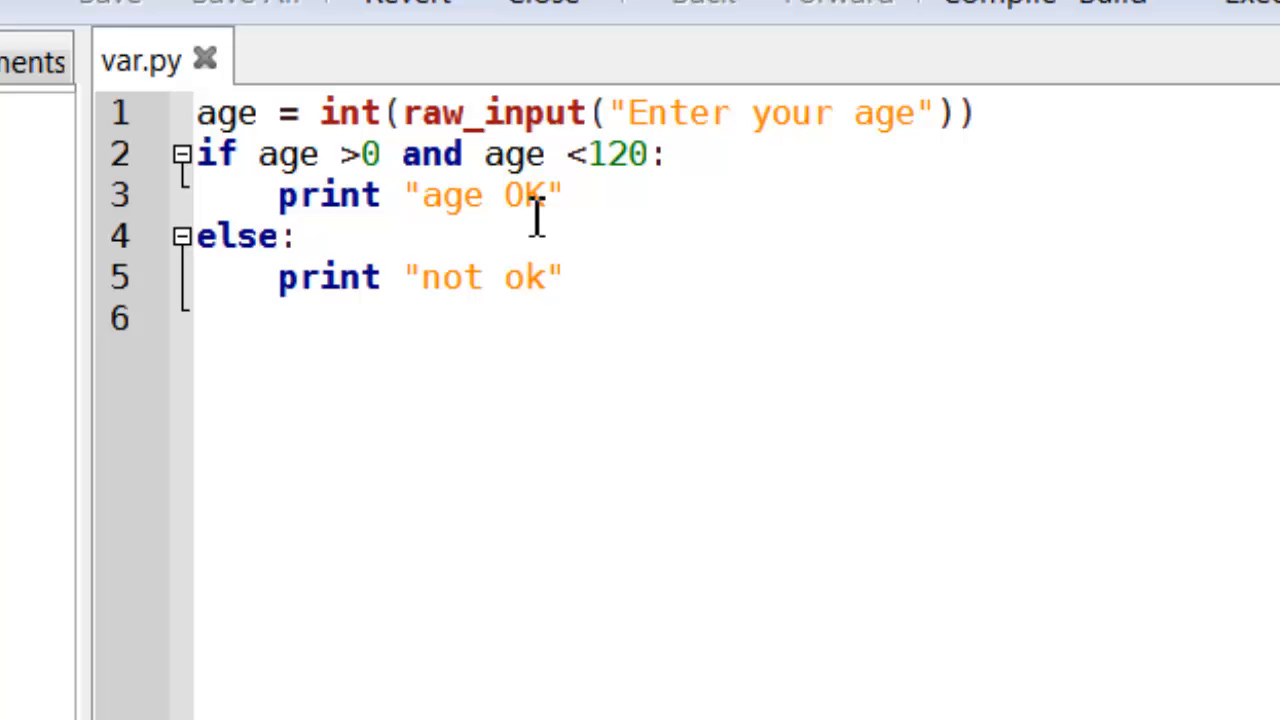
mouse_move(378, 236)
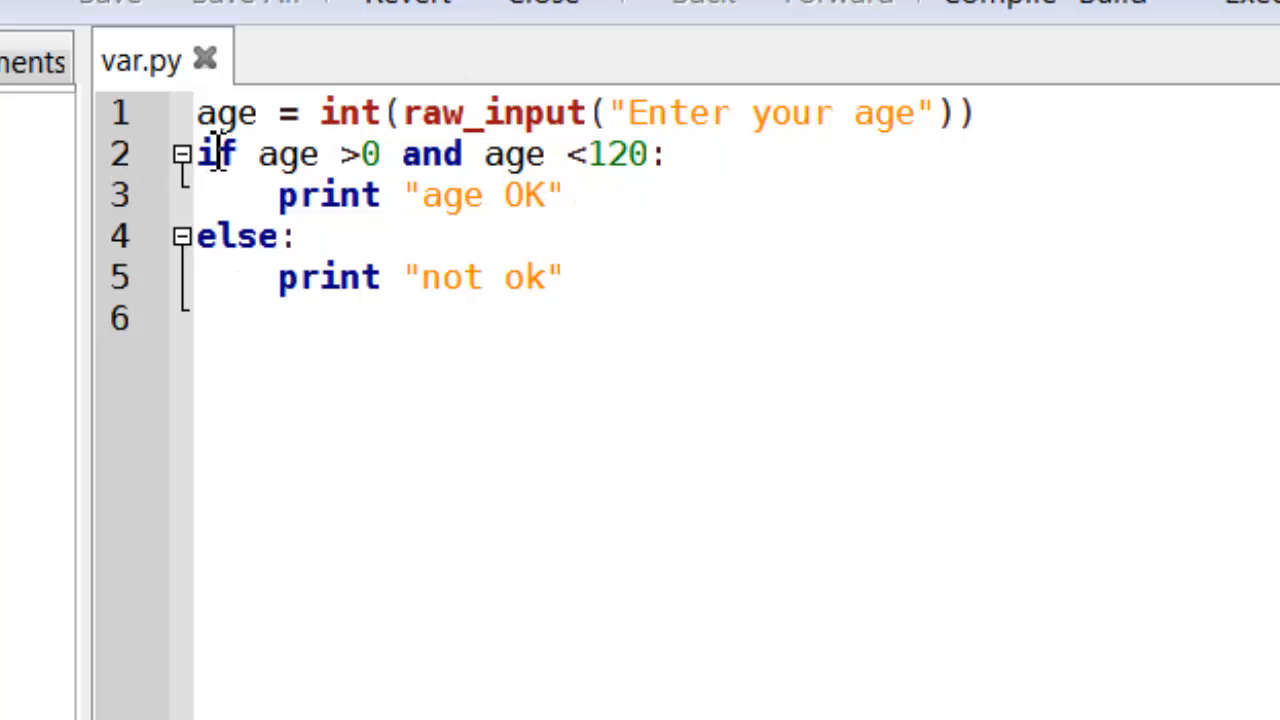
mouse_move(760, 152)
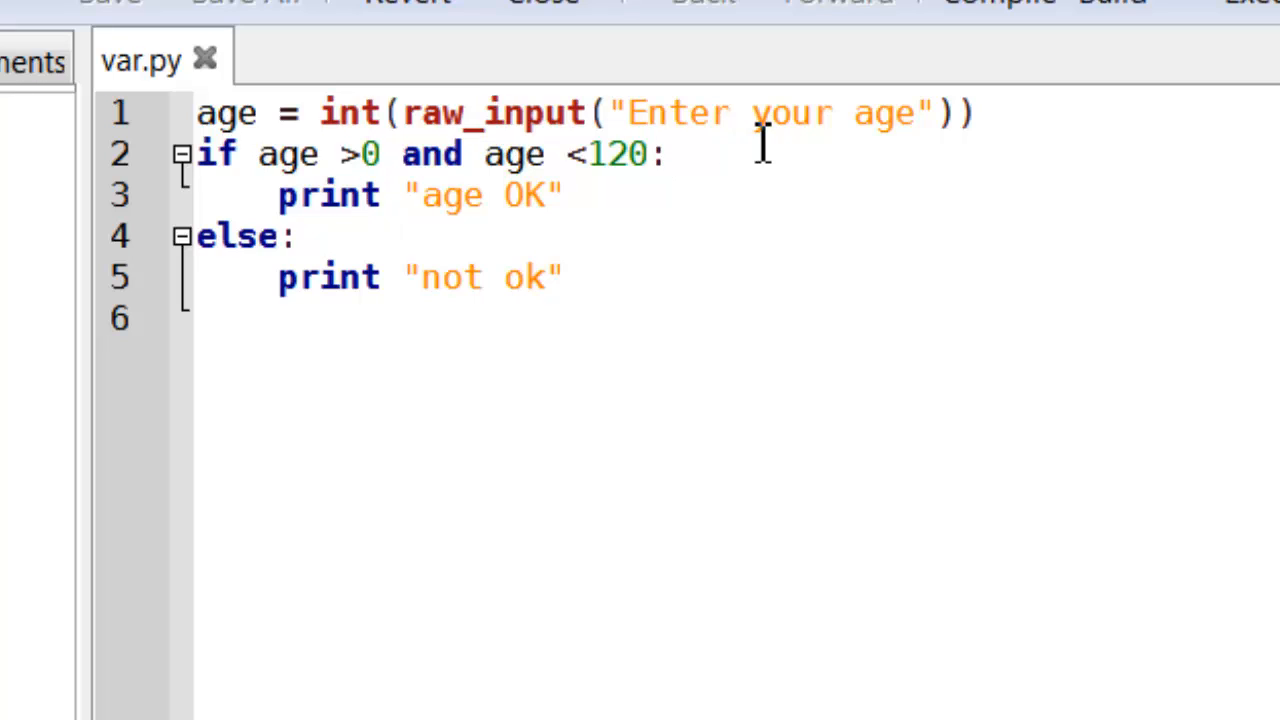